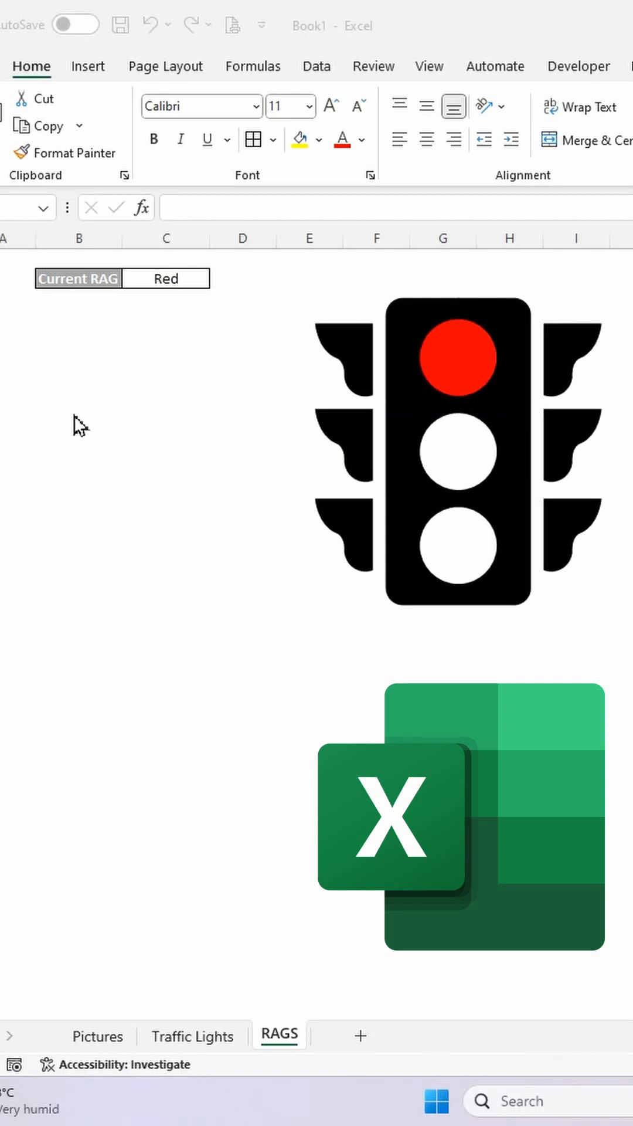
mouse_move(137, 418)
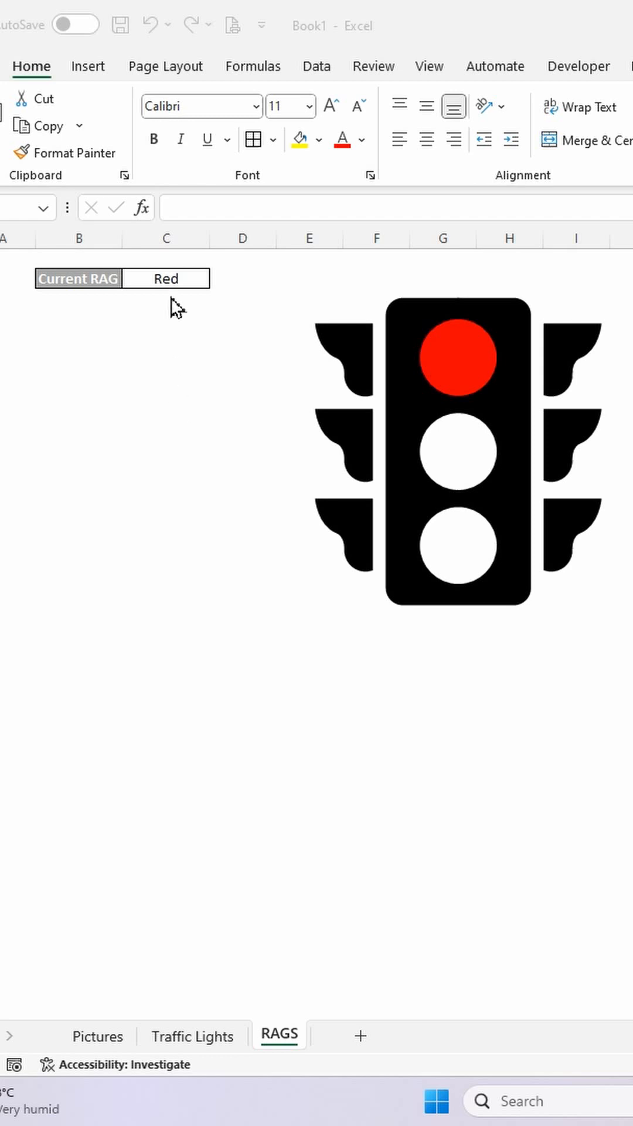
Step: Switch C2's RAG status from the dropdown to Amber, then Green
left_click(219, 279)
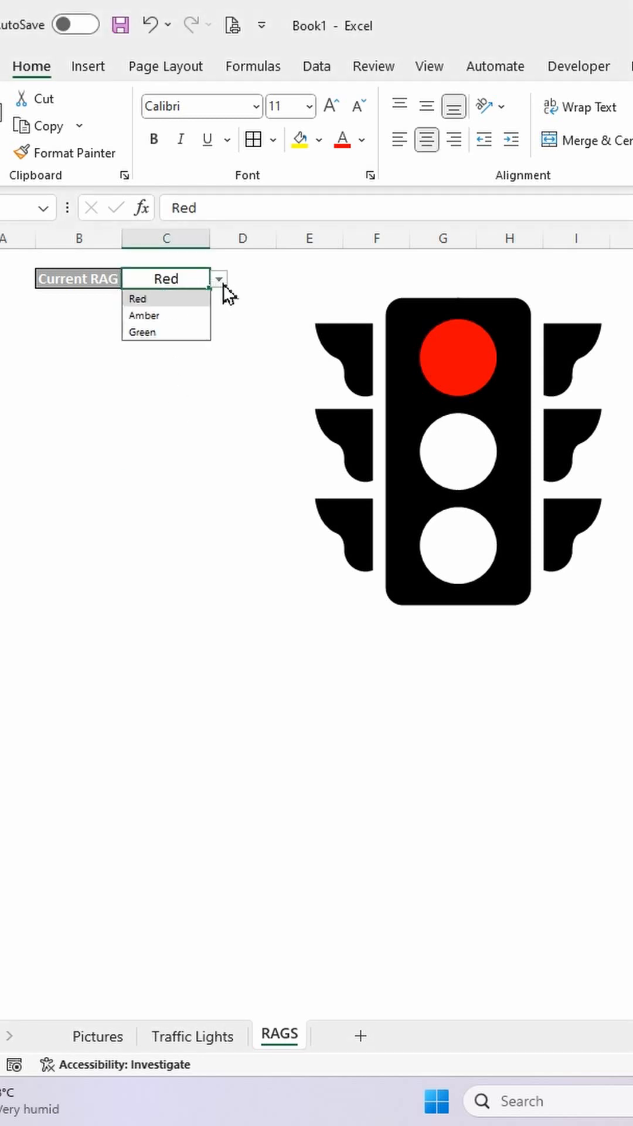
left_click(144, 315)
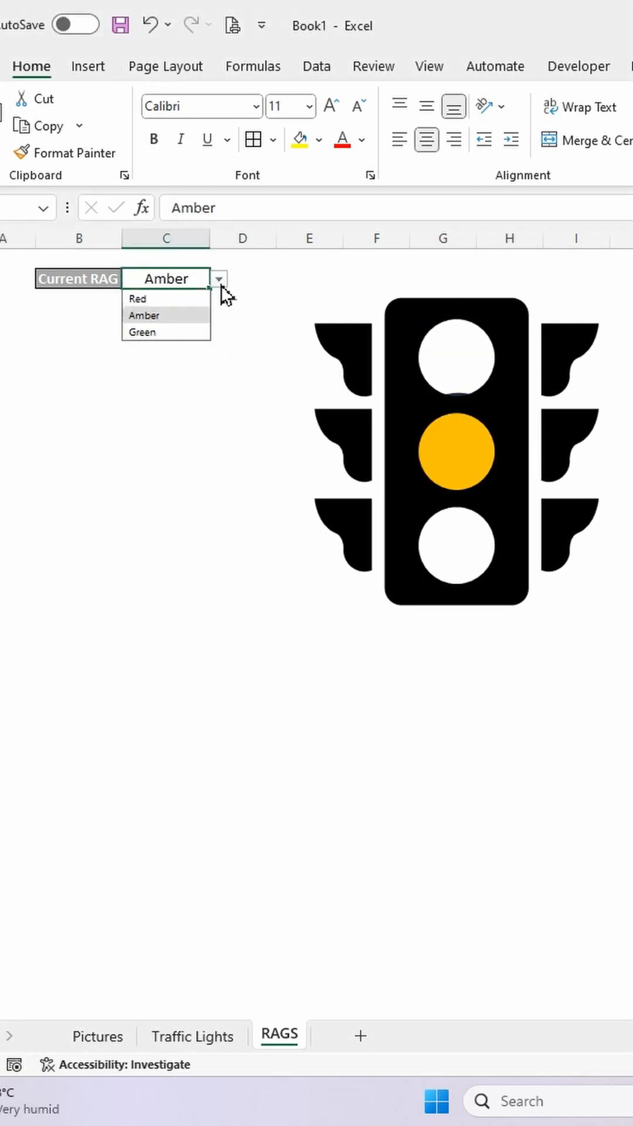
left_click(142, 332)
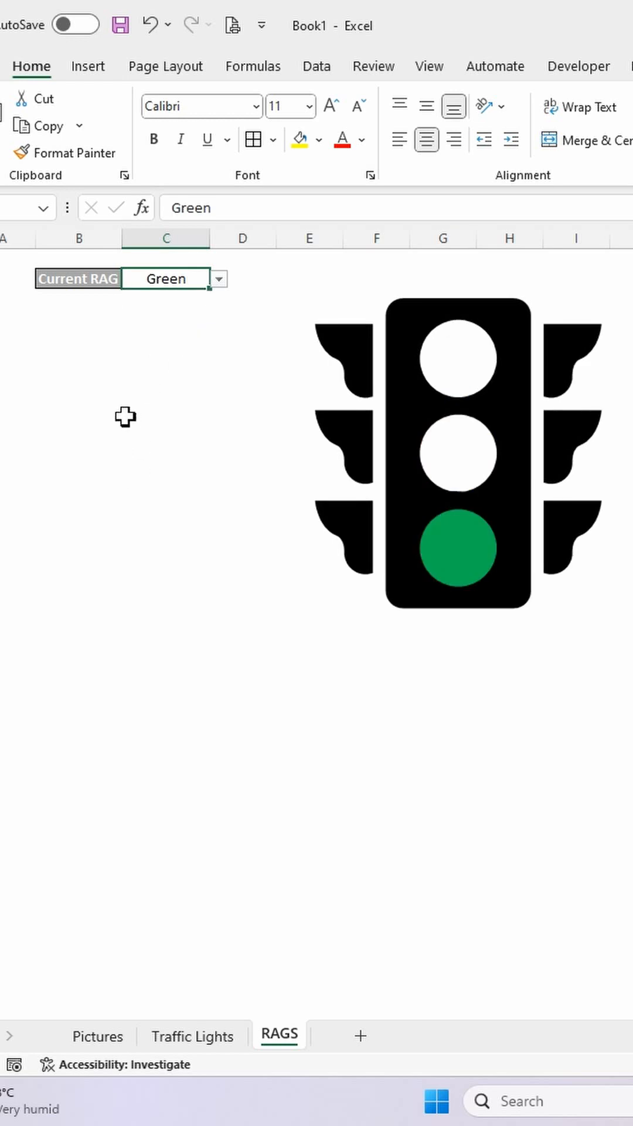
mouse_move(144, 389)
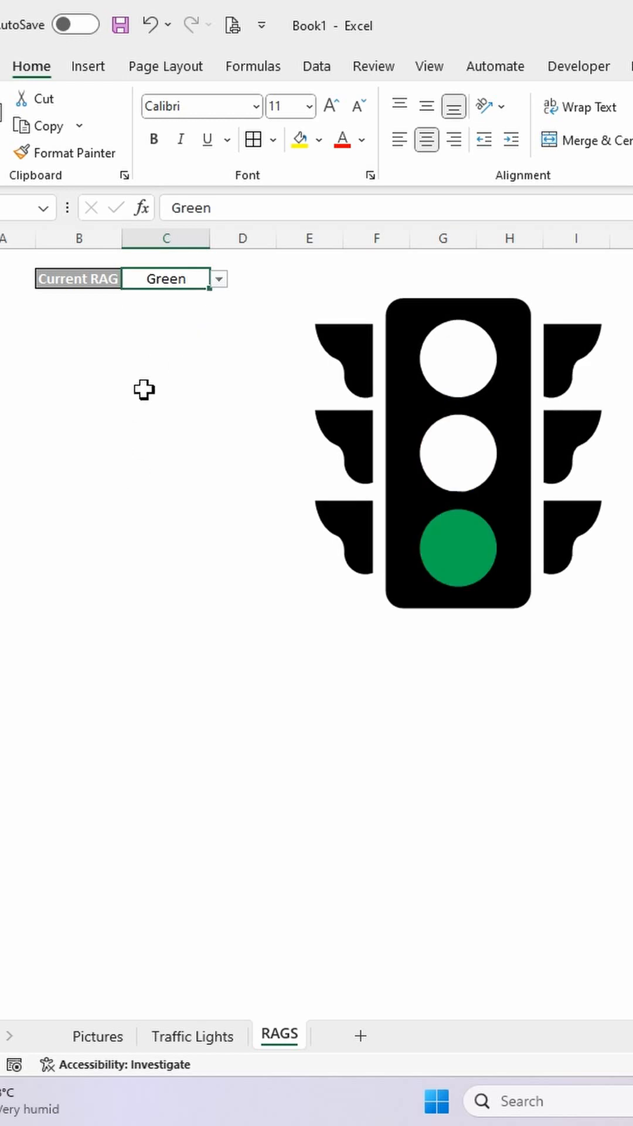
mouse_move(163, 383)
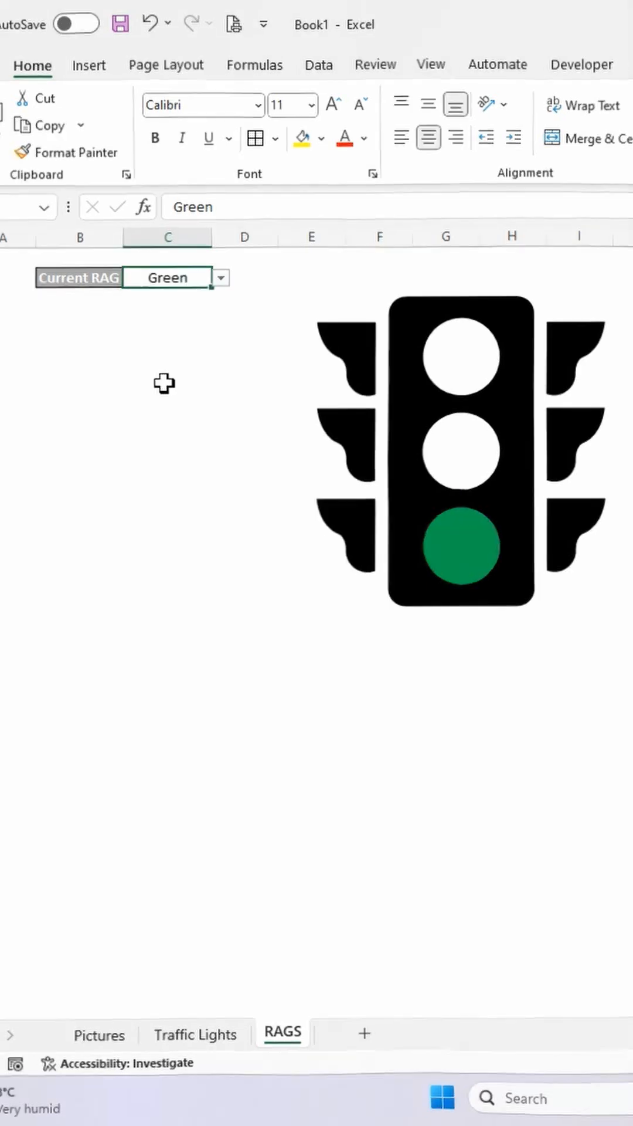
Step: Switch to the Pictures sheet showing unlit traffic lights and amber, green, red circles
left_click(97, 1036)
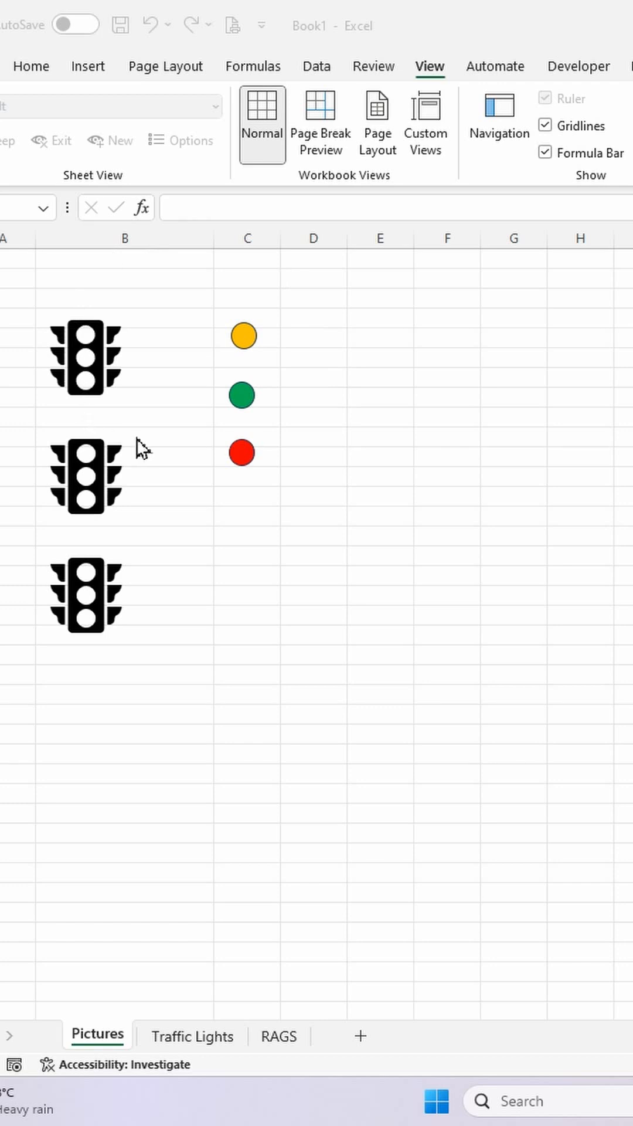
mouse_move(129, 216)
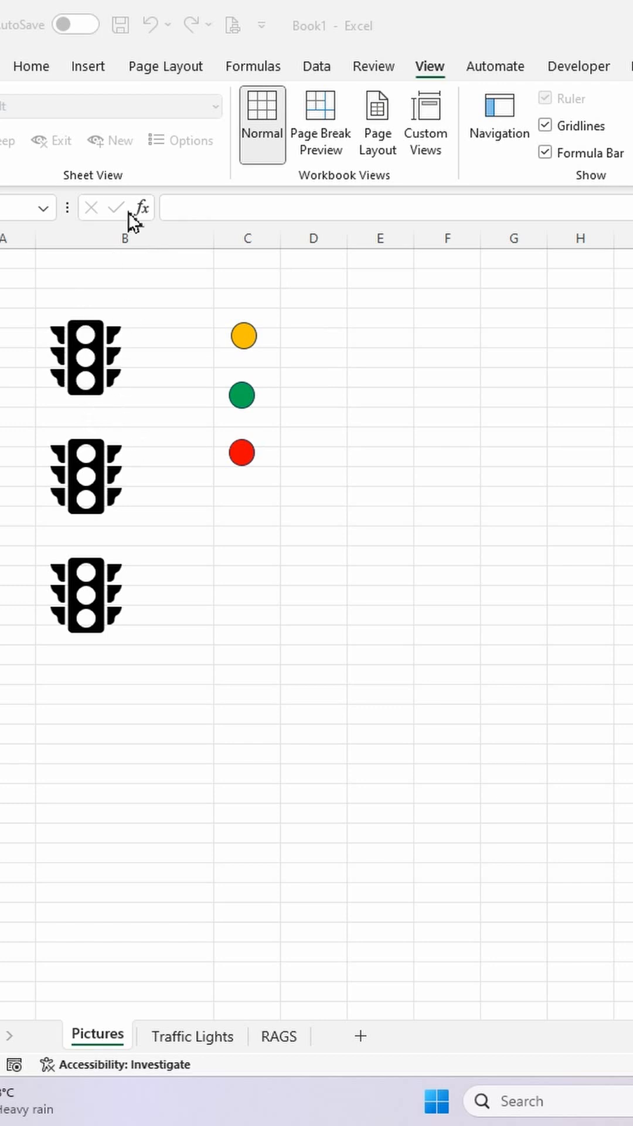
left_click(87, 67)
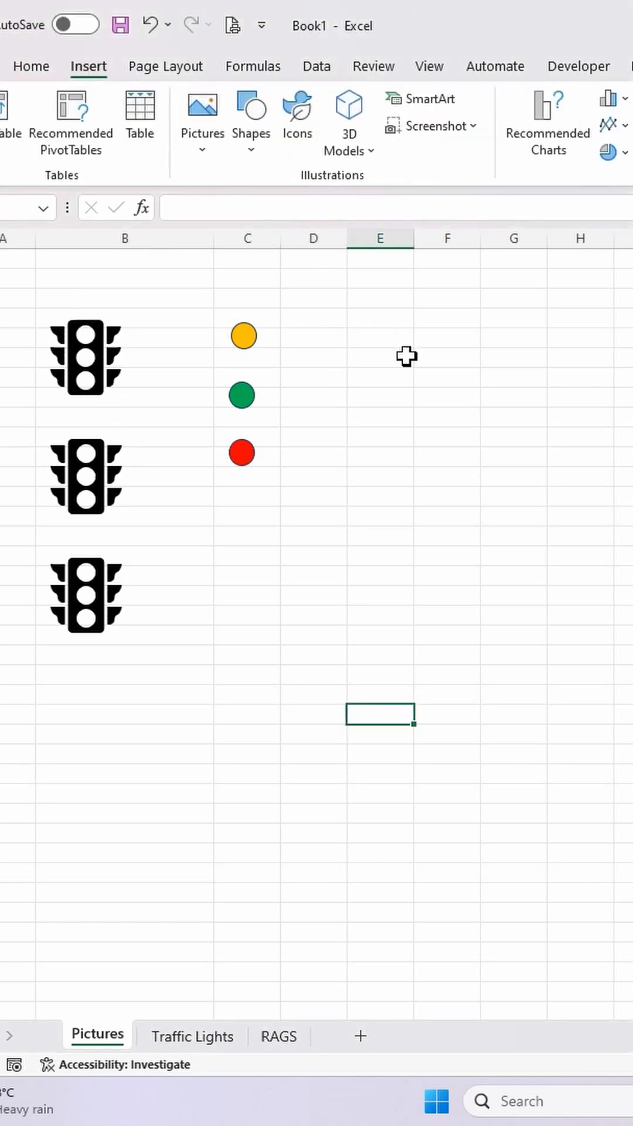
mouse_move(295, 114)
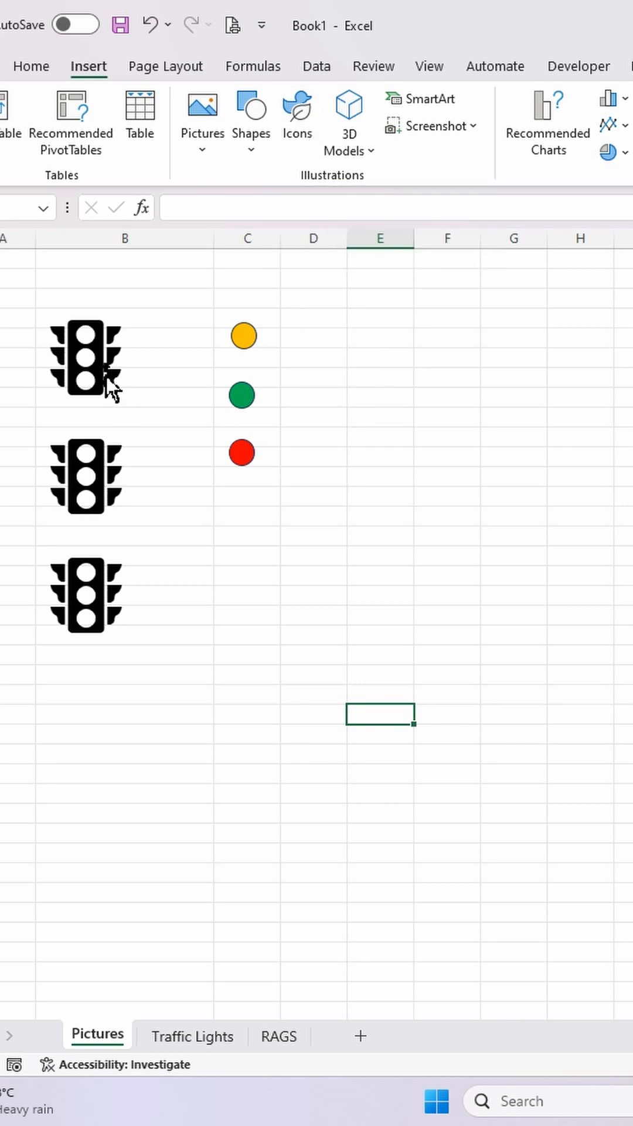
mouse_move(122, 374)
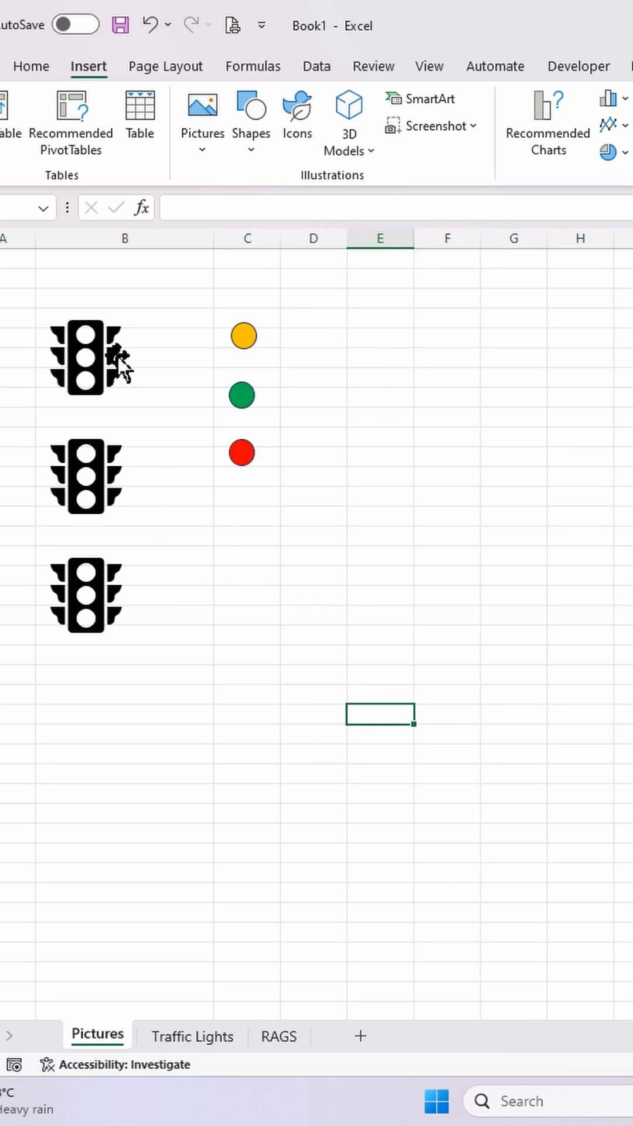
mouse_move(314, 367)
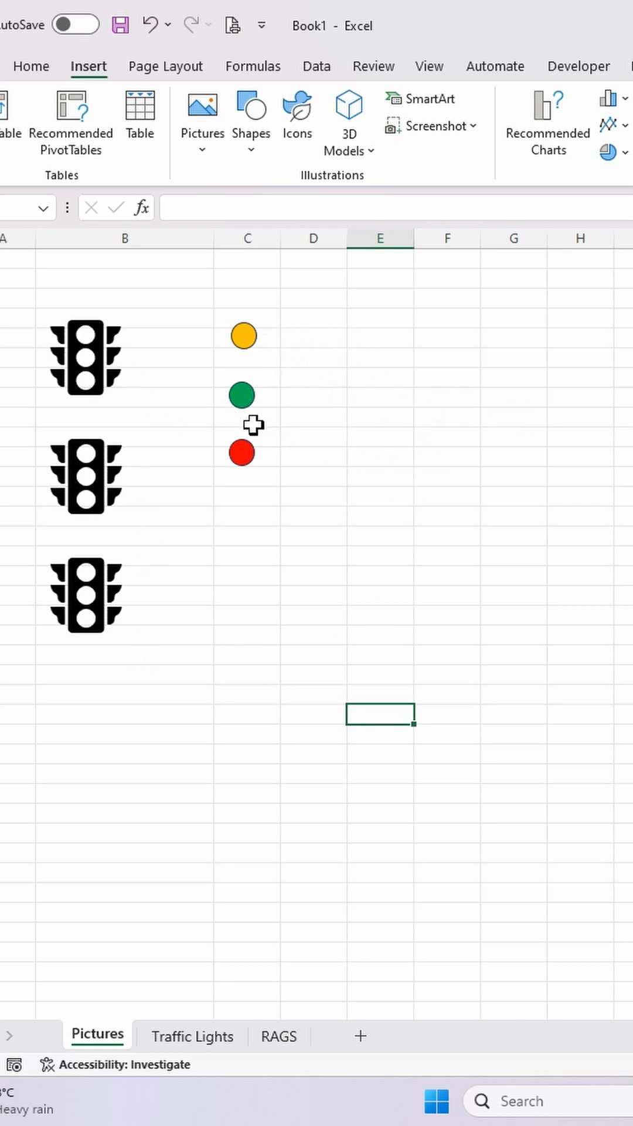
mouse_move(230, 896)
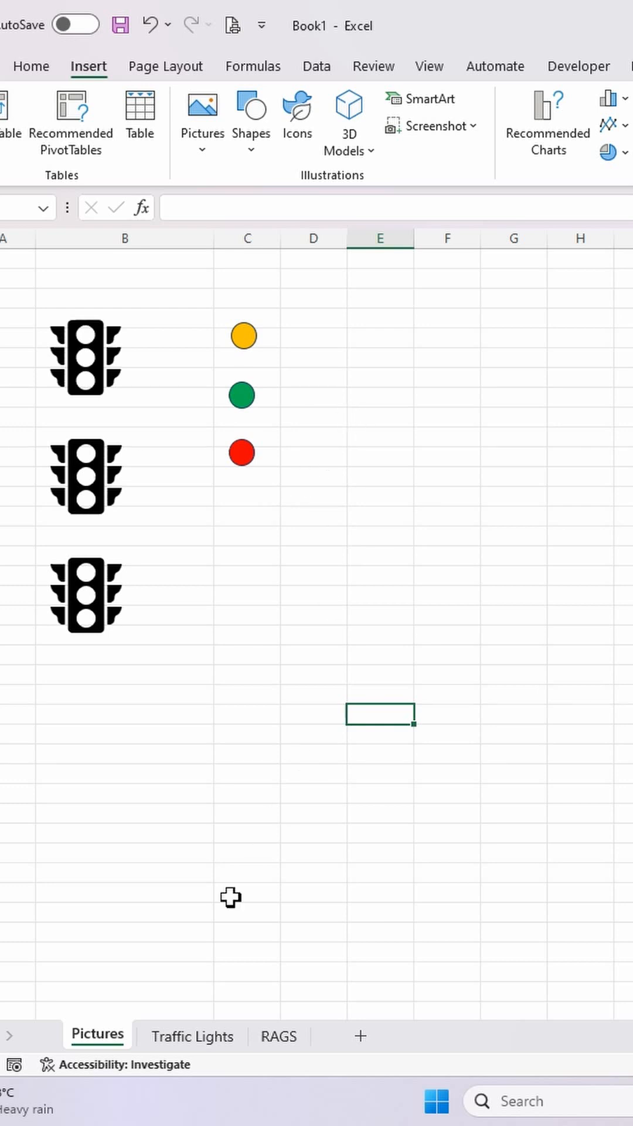
Step: Open the Traffic Lights sheet and select cell B4 above the red light
left_click(192, 1035)
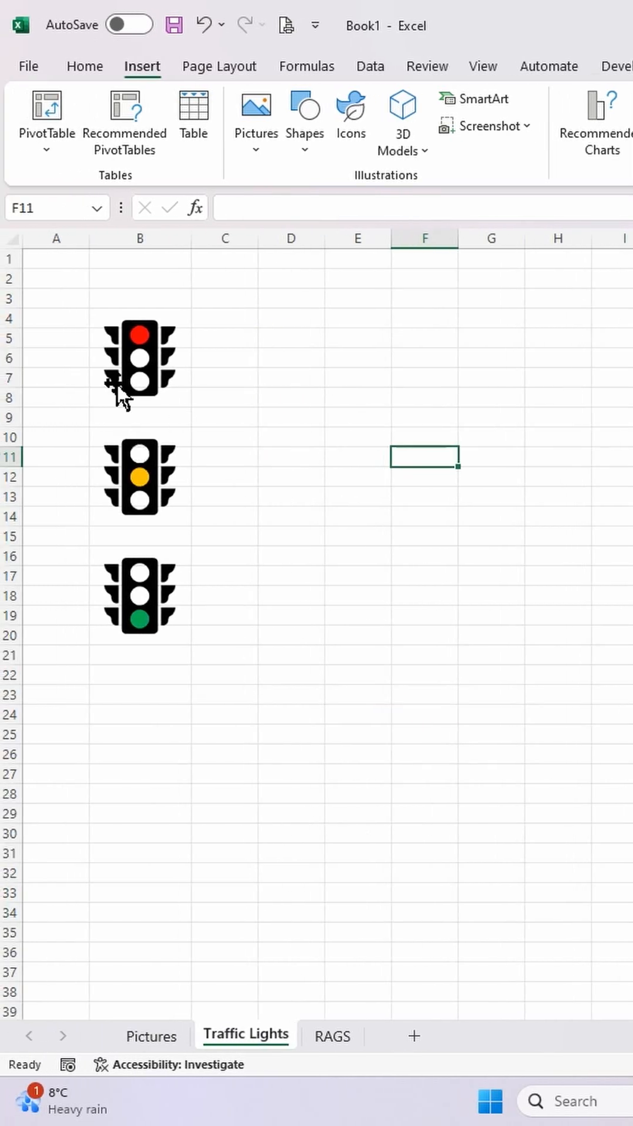
mouse_move(343, 458)
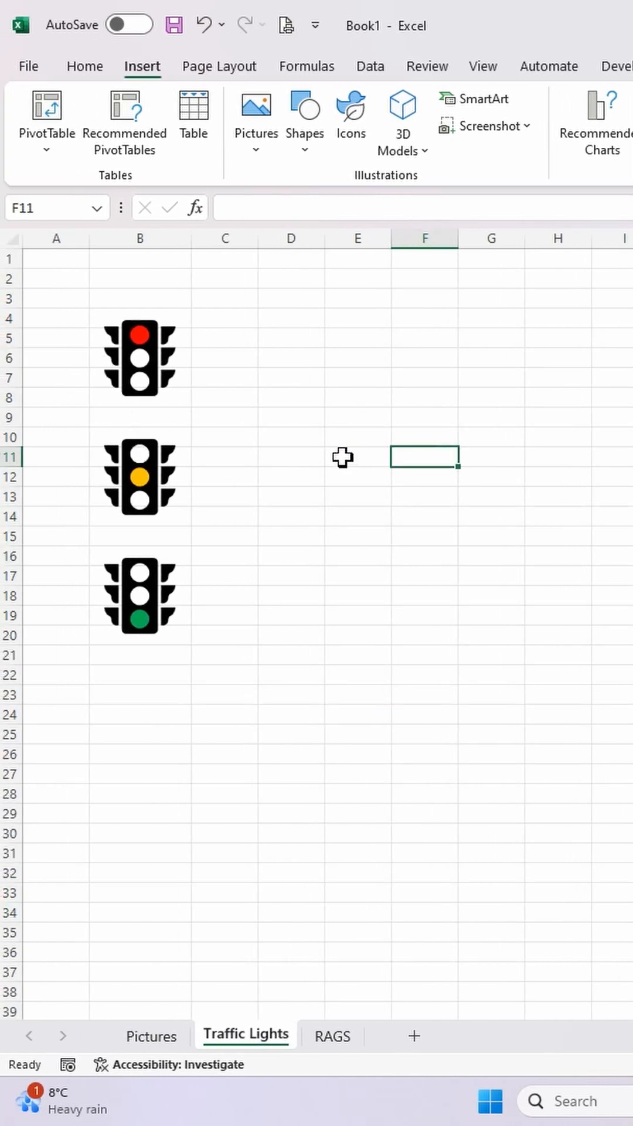
mouse_move(141, 391)
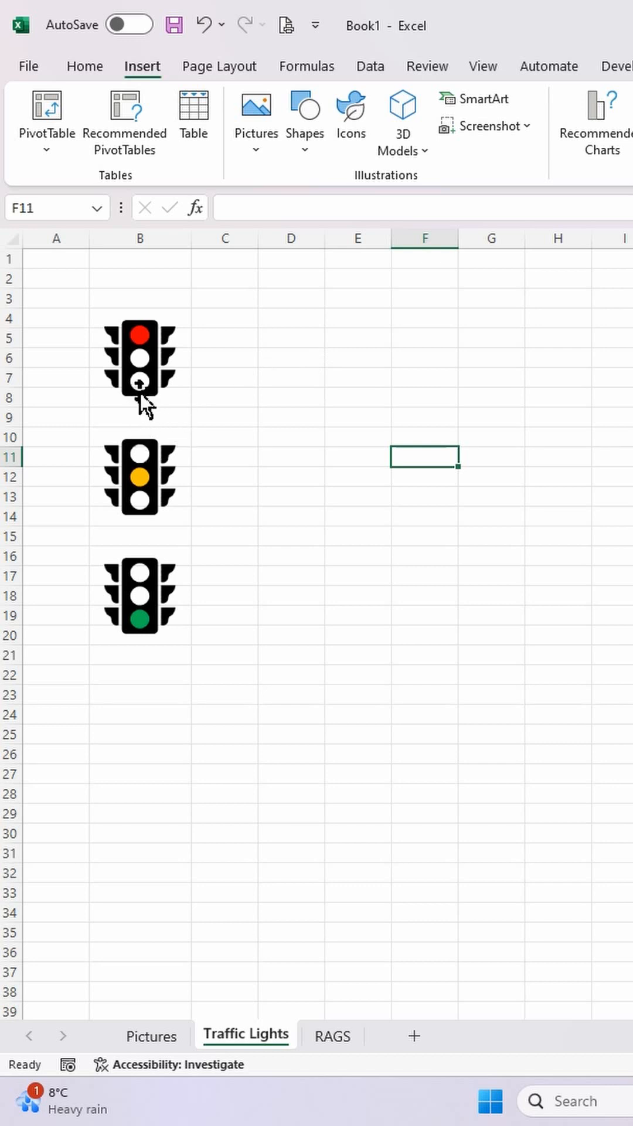
mouse_move(286, 489)
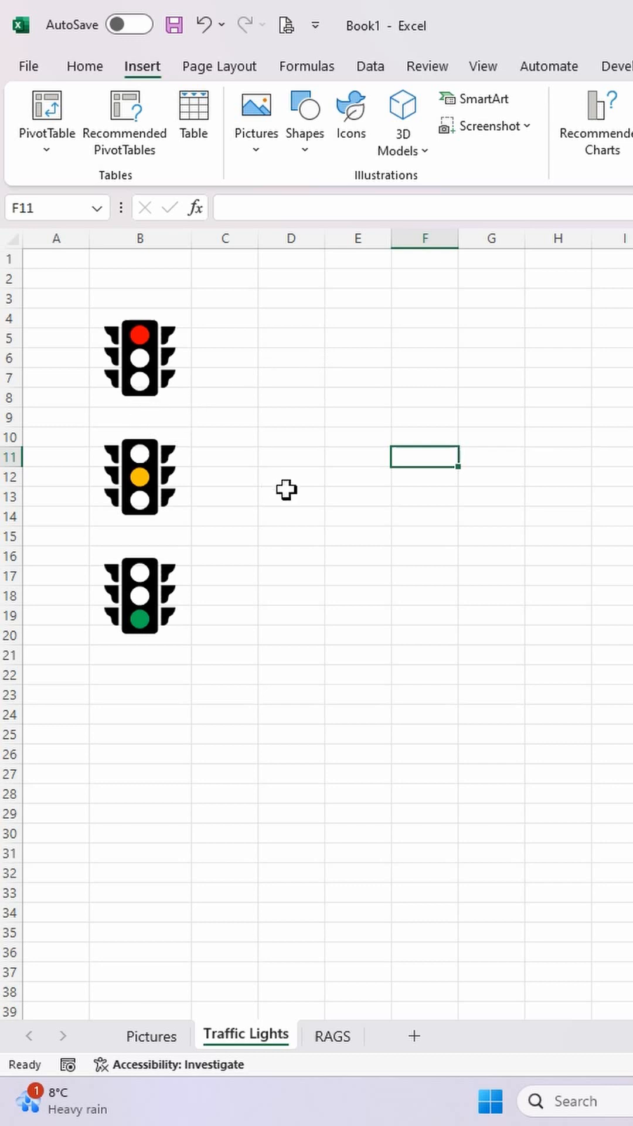
left_click(140, 317)
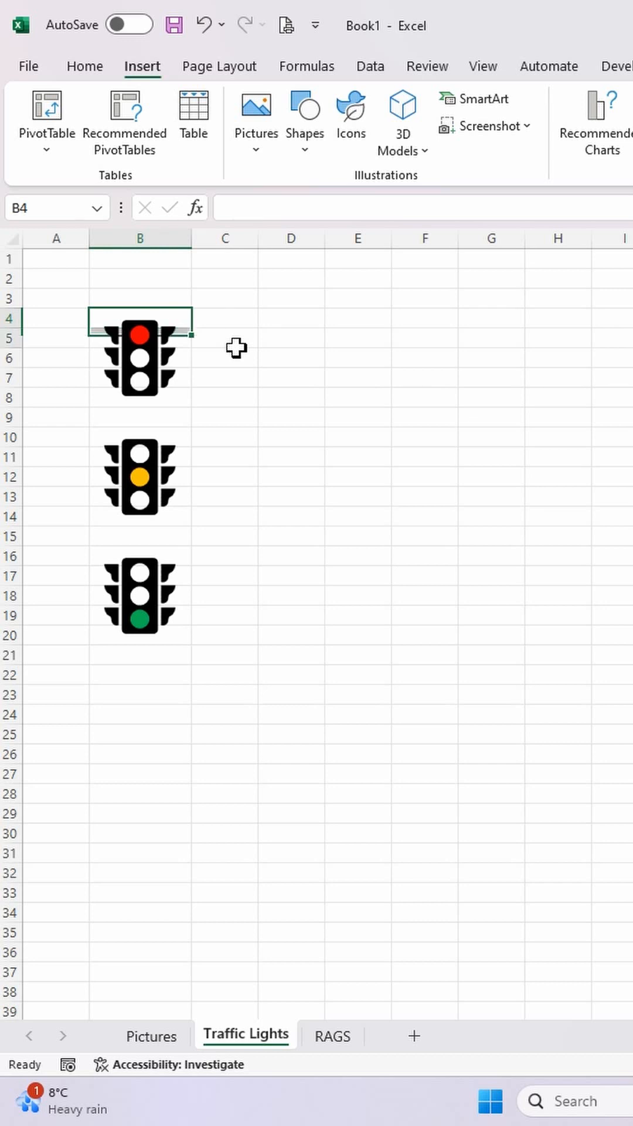
Step: Name the cell blocks behind the red, amber and green lights Red, Amber and Green
left_click_drag(141, 330, 141, 402)
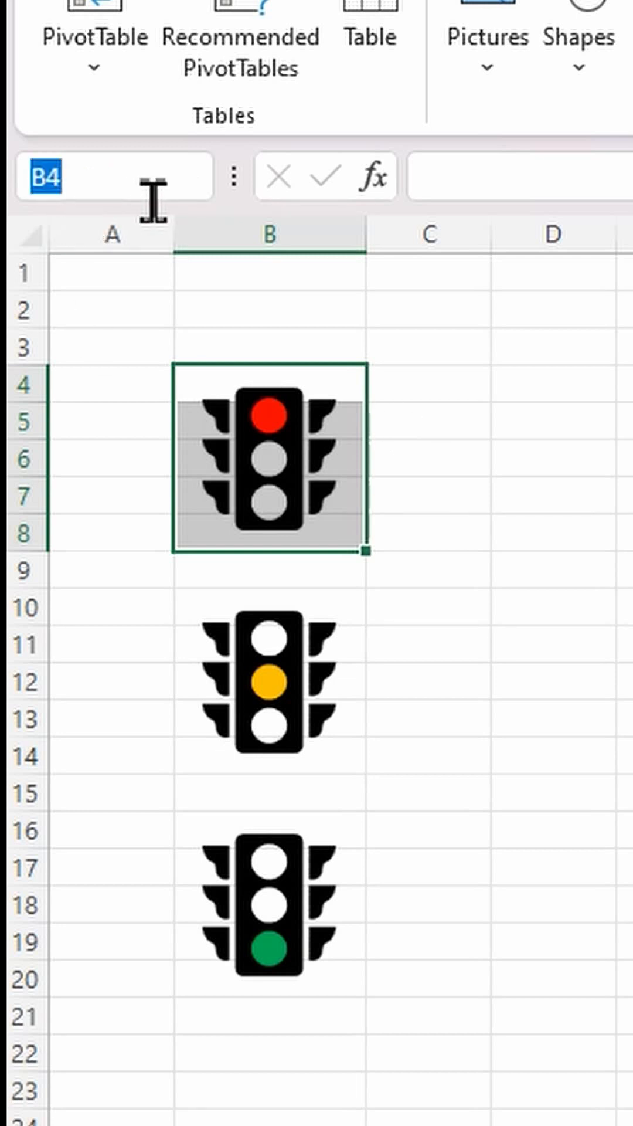
type("Red")
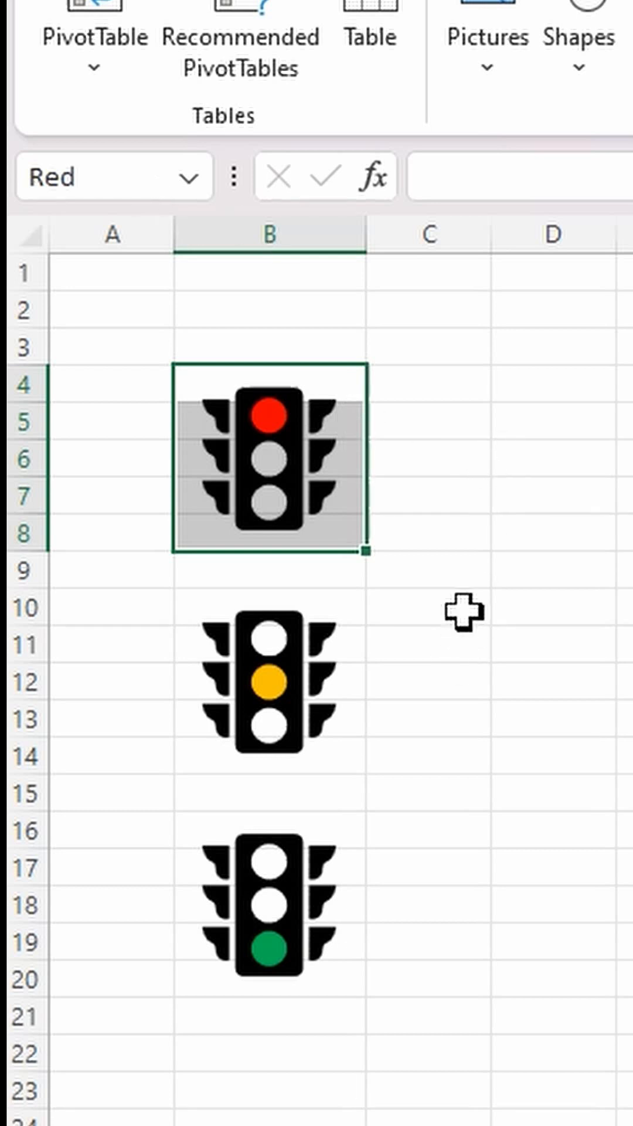
left_click(269, 608)
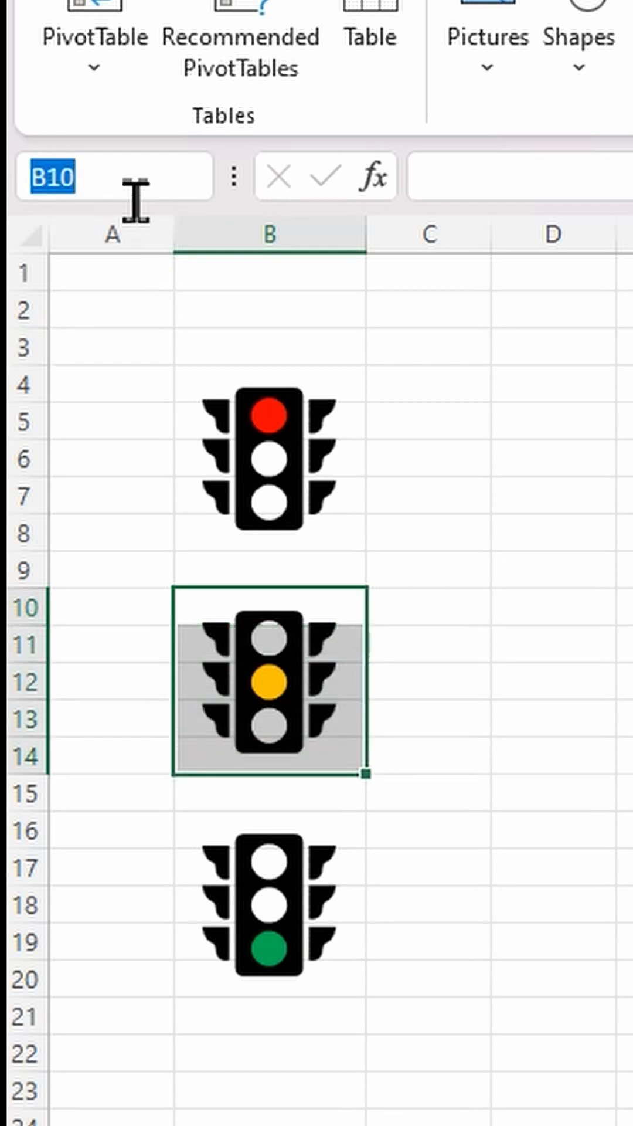
type("Amber")
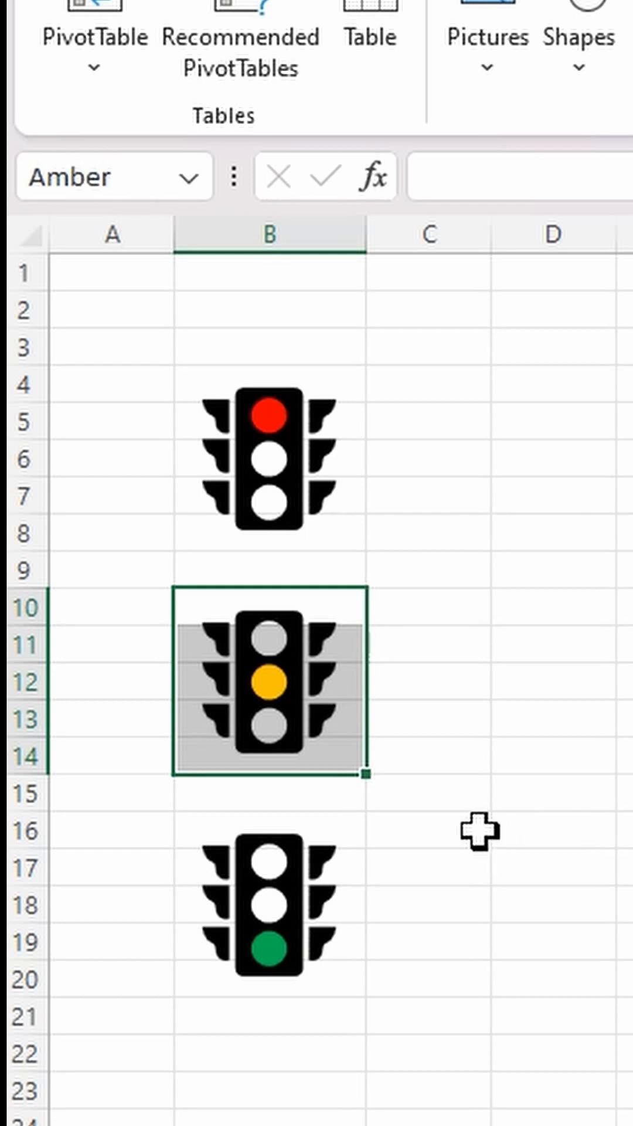
left_click(112, 830)
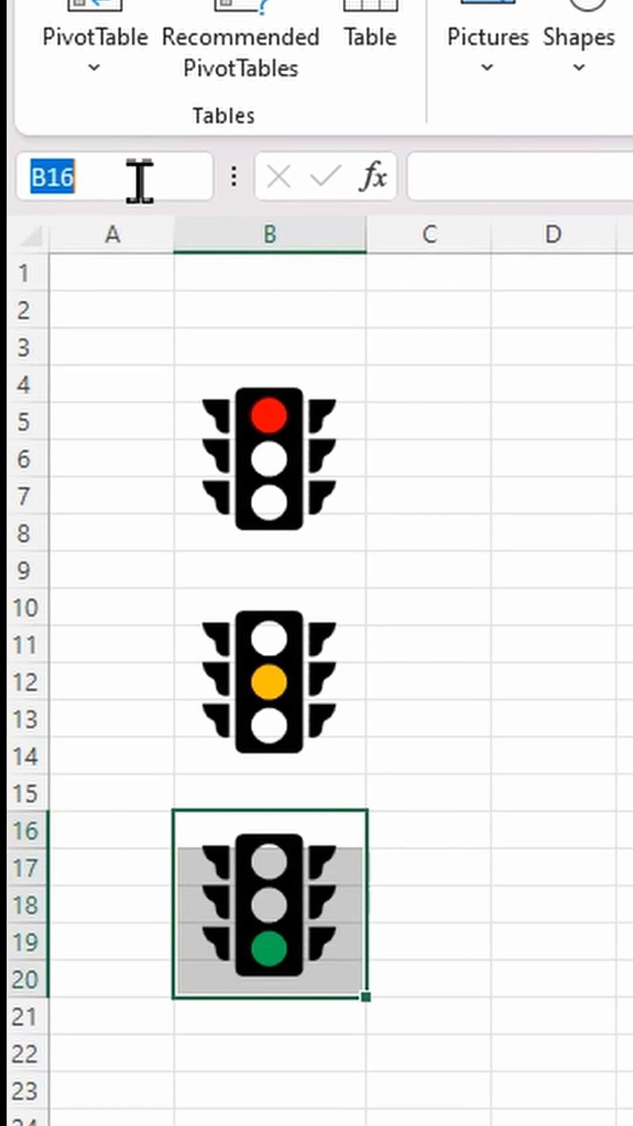
type("Green")
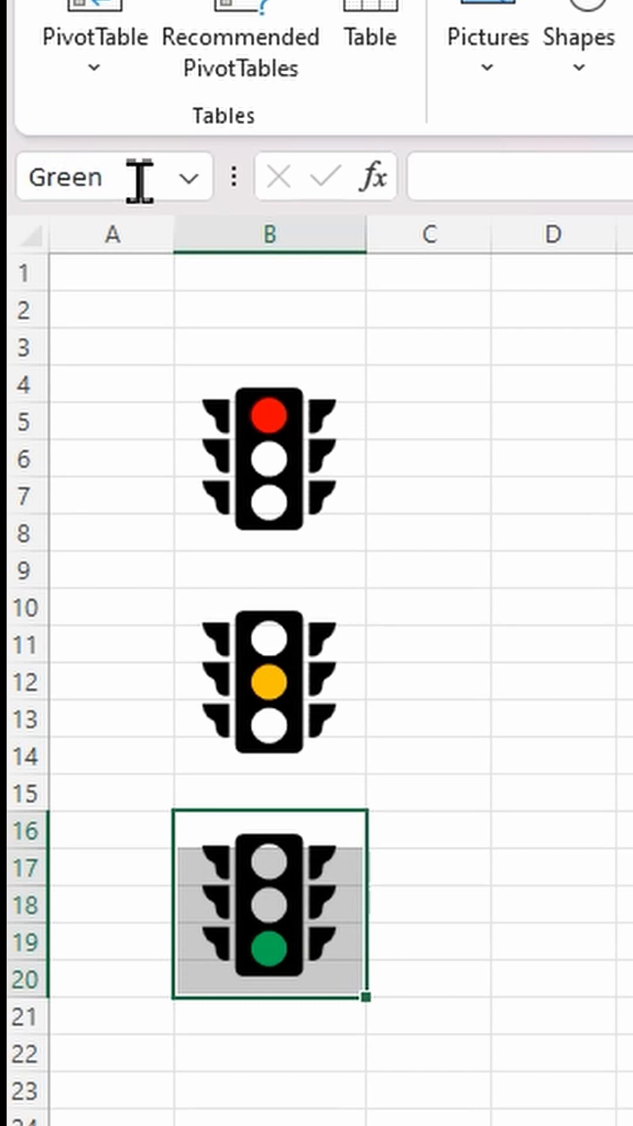
mouse_move(281, 431)
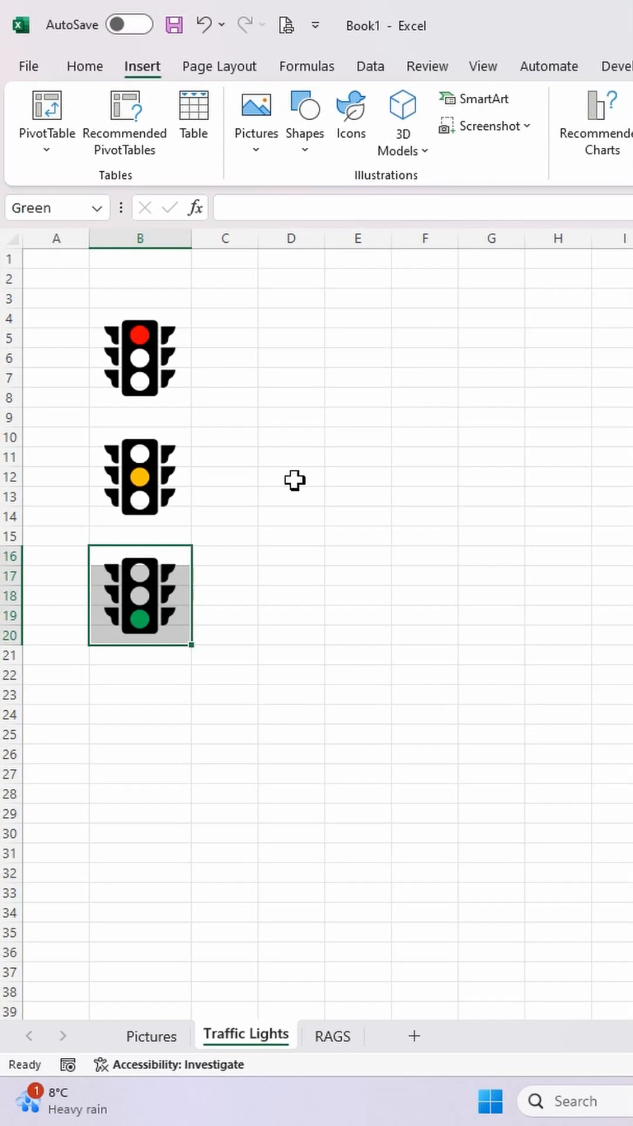
mouse_move(243, 408)
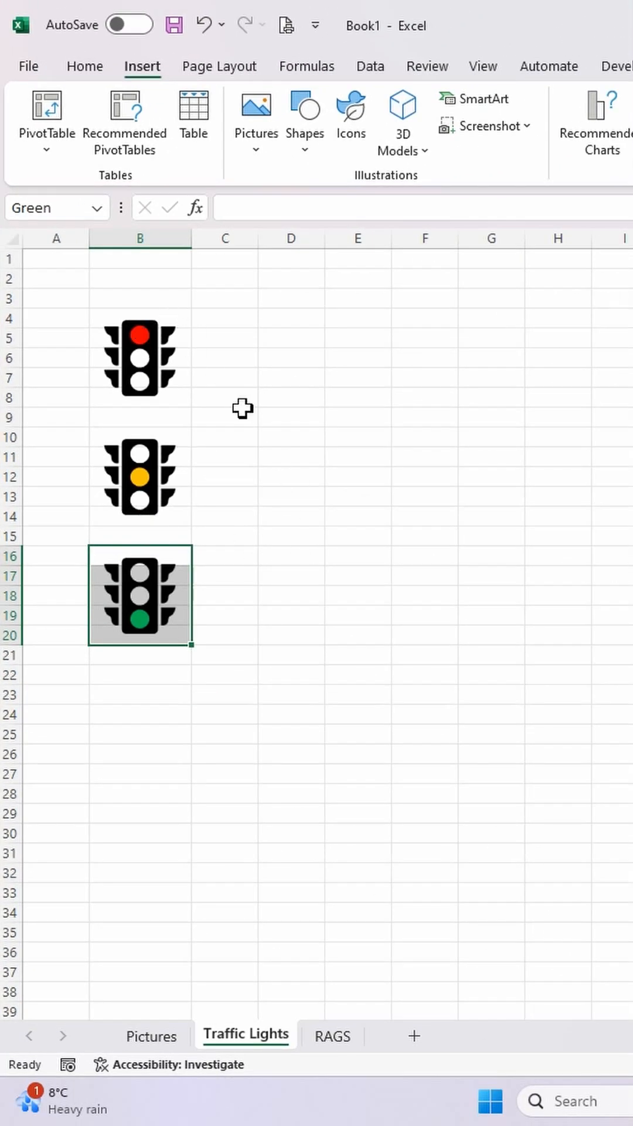
mouse_move(291, 522)
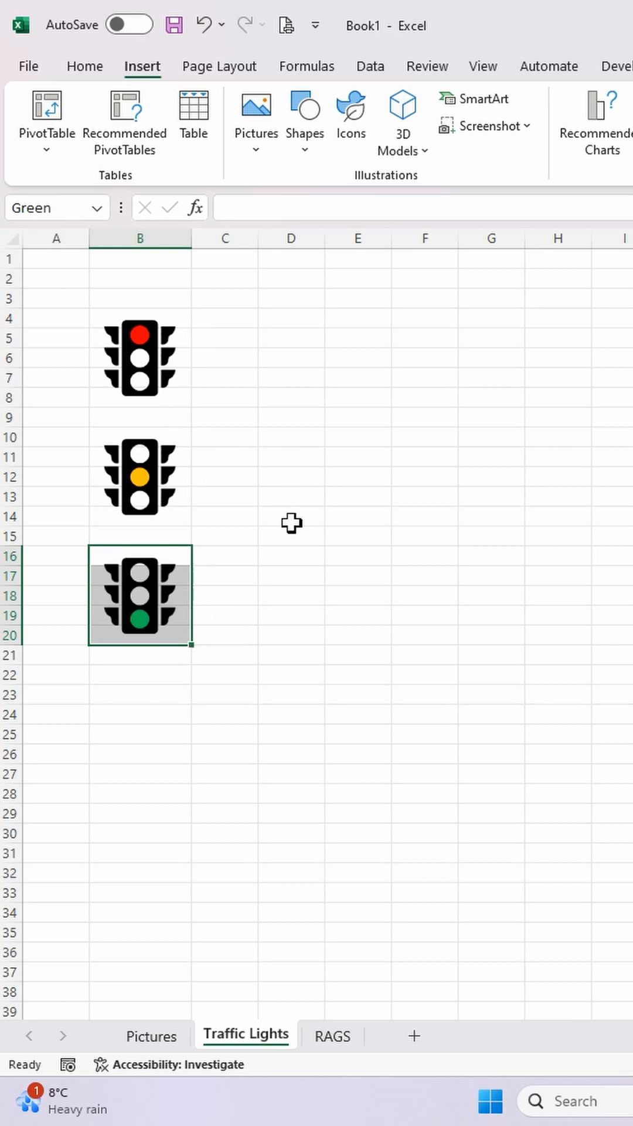
Step: Deselect the green light and turn off Gridlines from the View tab
left_click(291, 338)
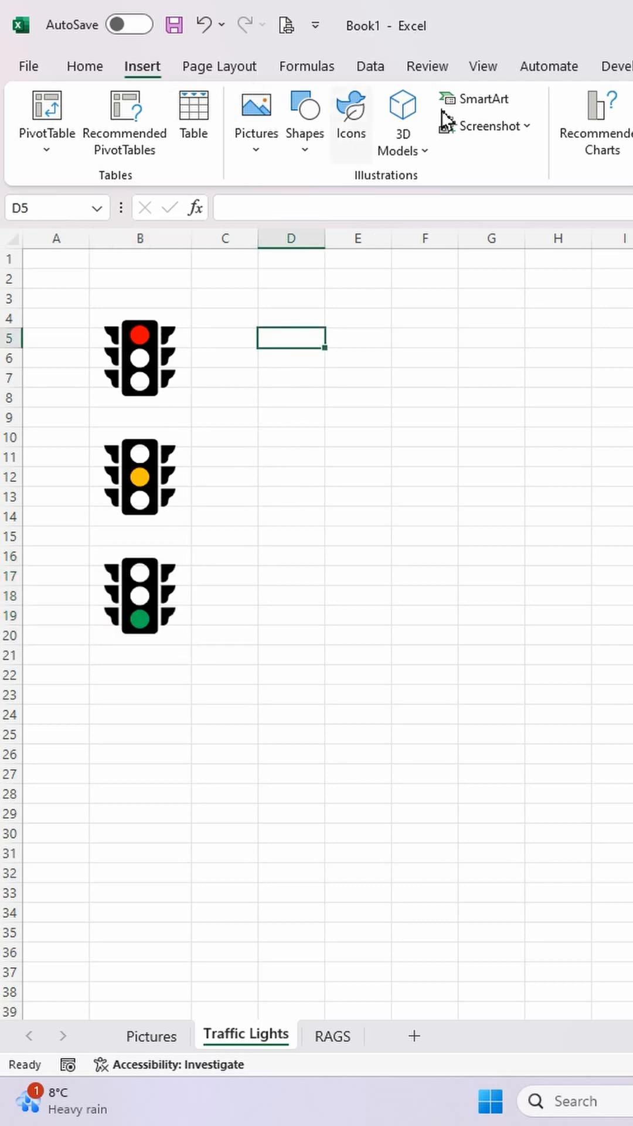
mouse_move(487, 75)
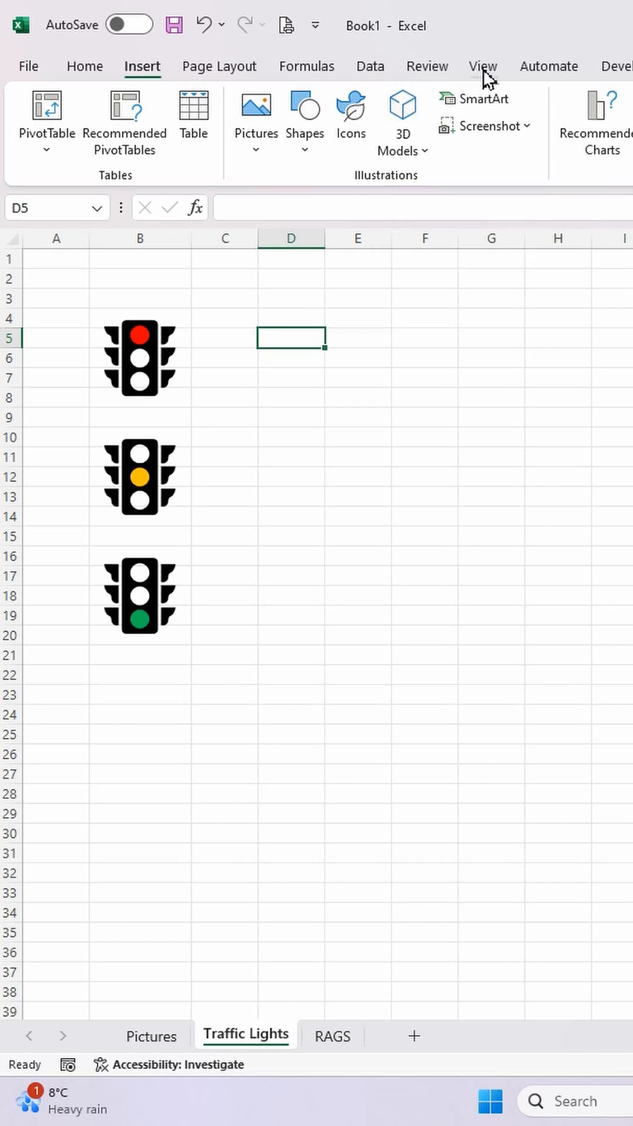
left_click(483, 66)
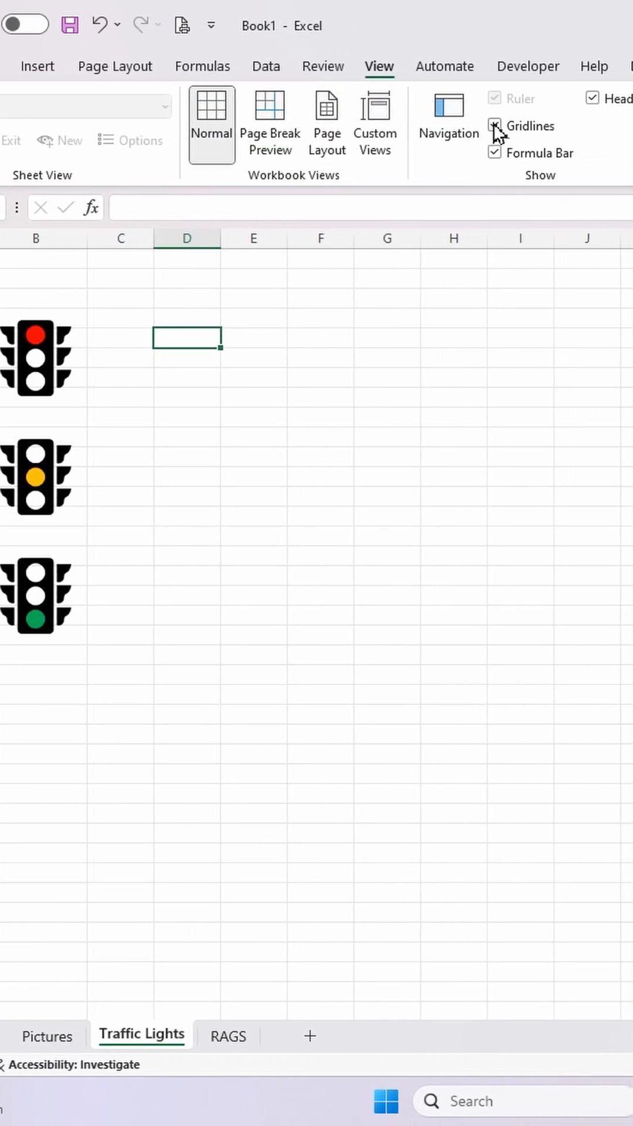
left_click(493, 125)
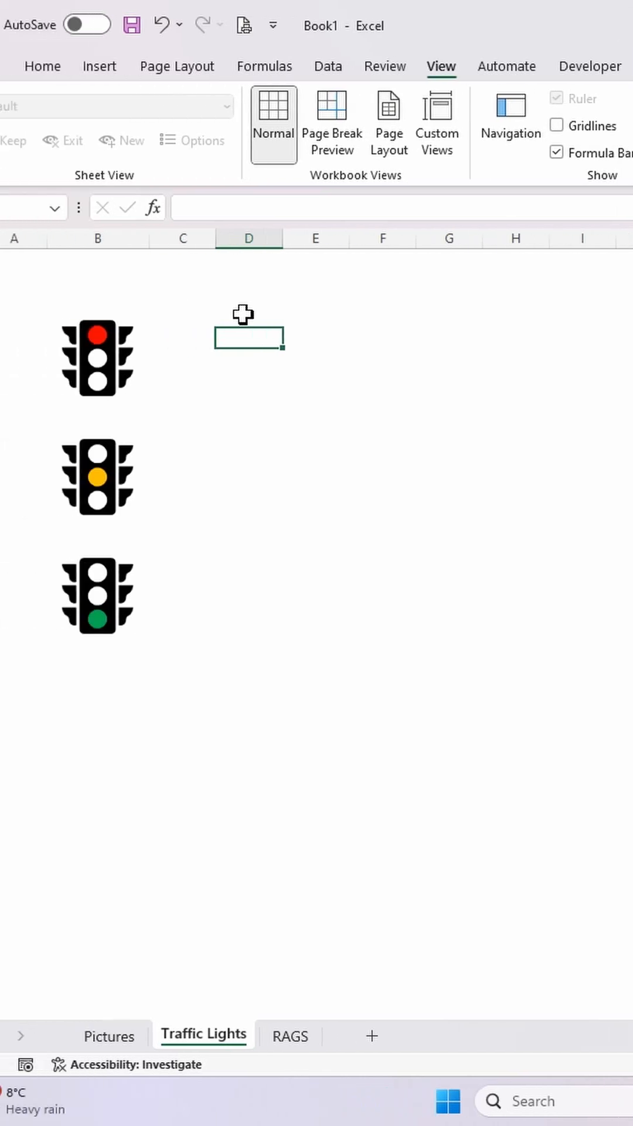
Step: Open the RAGS sheet and select status cell C2
left_click(332, 1036)
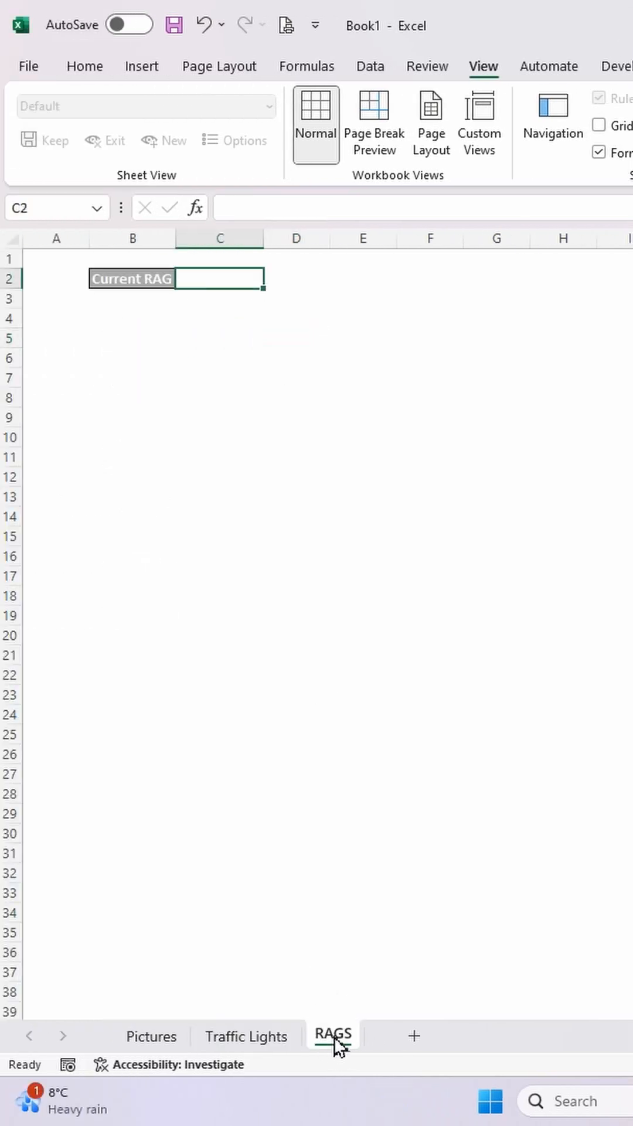
mouse_move(399, 623)
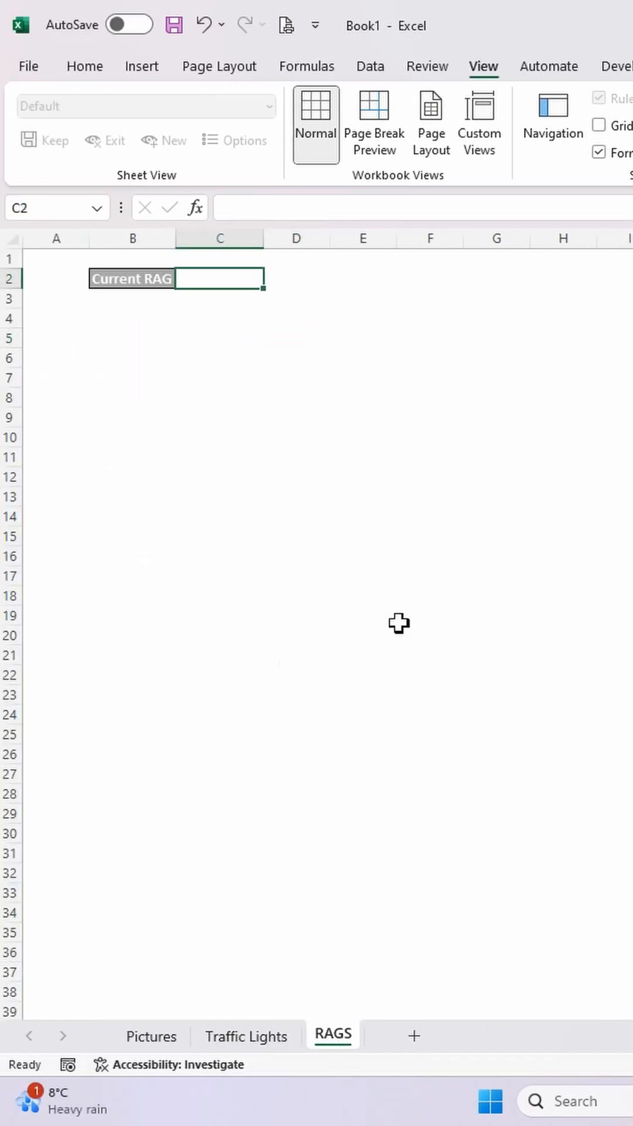
left_click(563, 496)
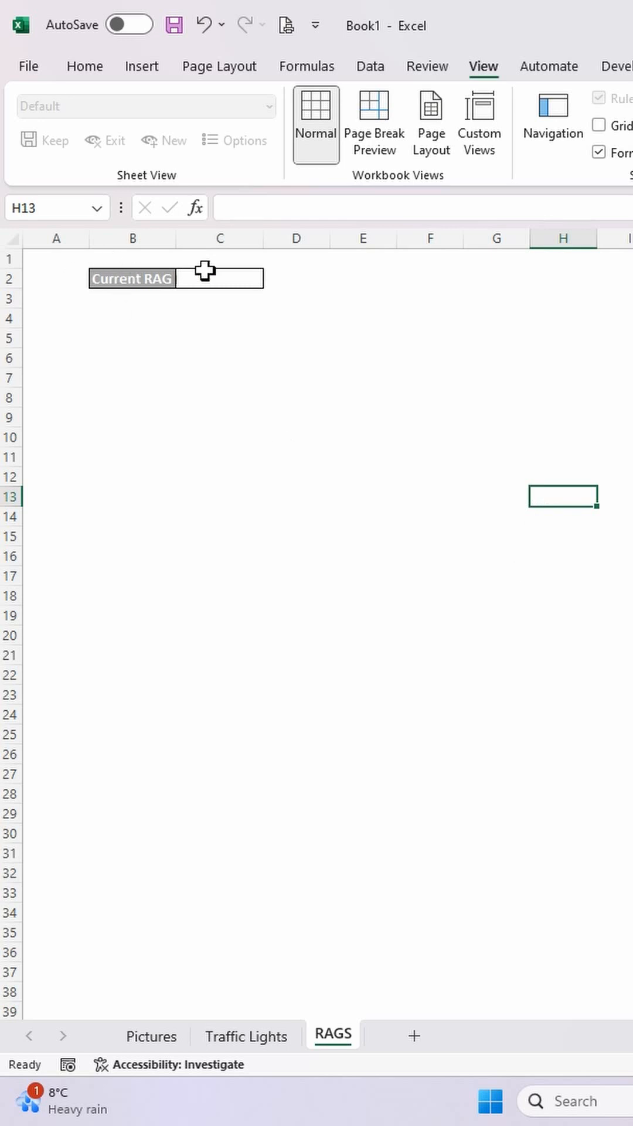
mouse_move(129, 341)
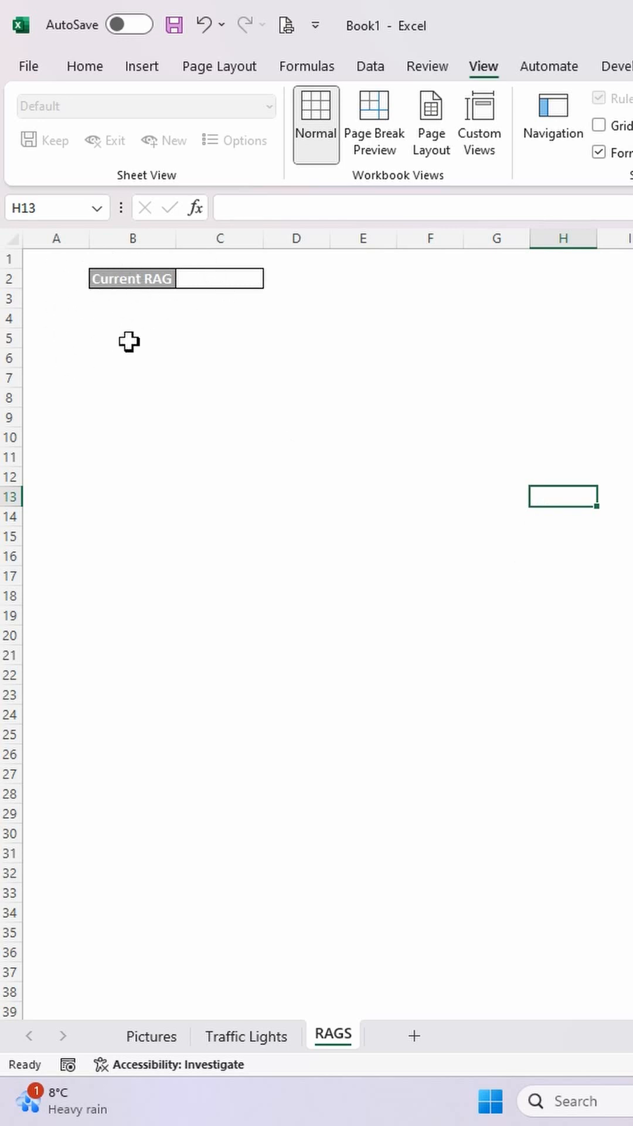
left_click(218, 278)
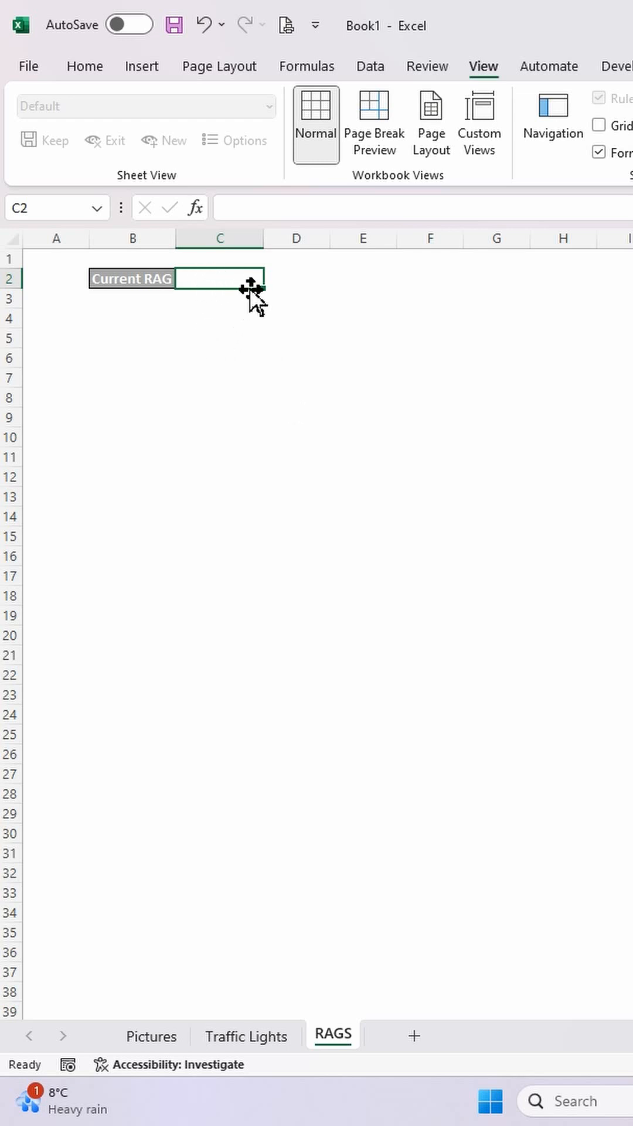
mouse_move(240, 309)
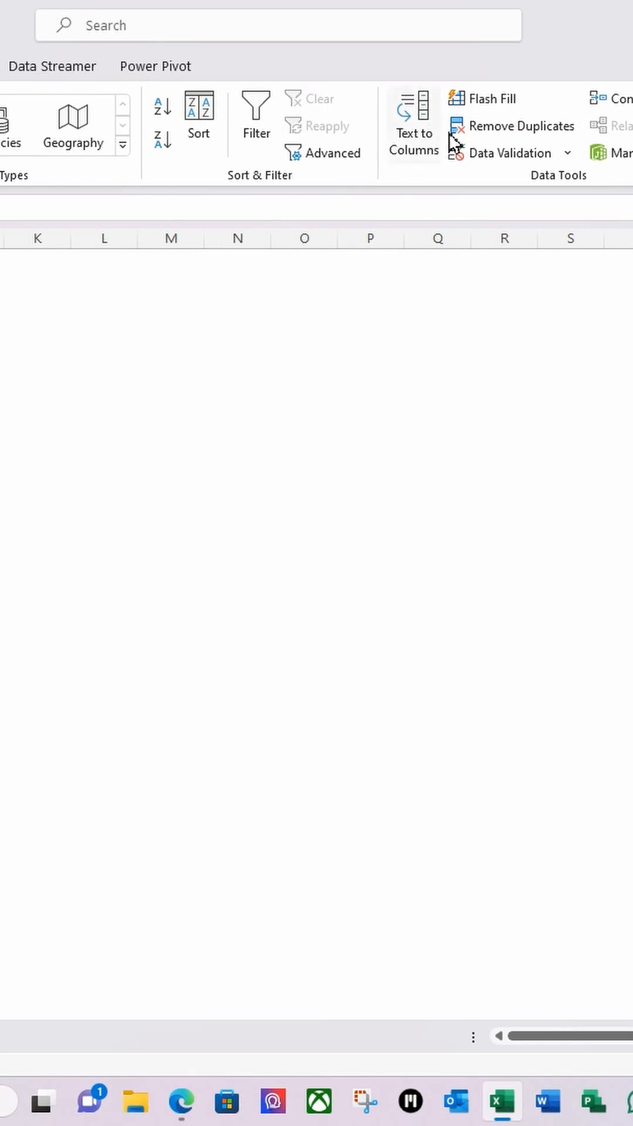
Step: Give C2 List data validation with source Red,Amber,Green
left_click(568, 151)
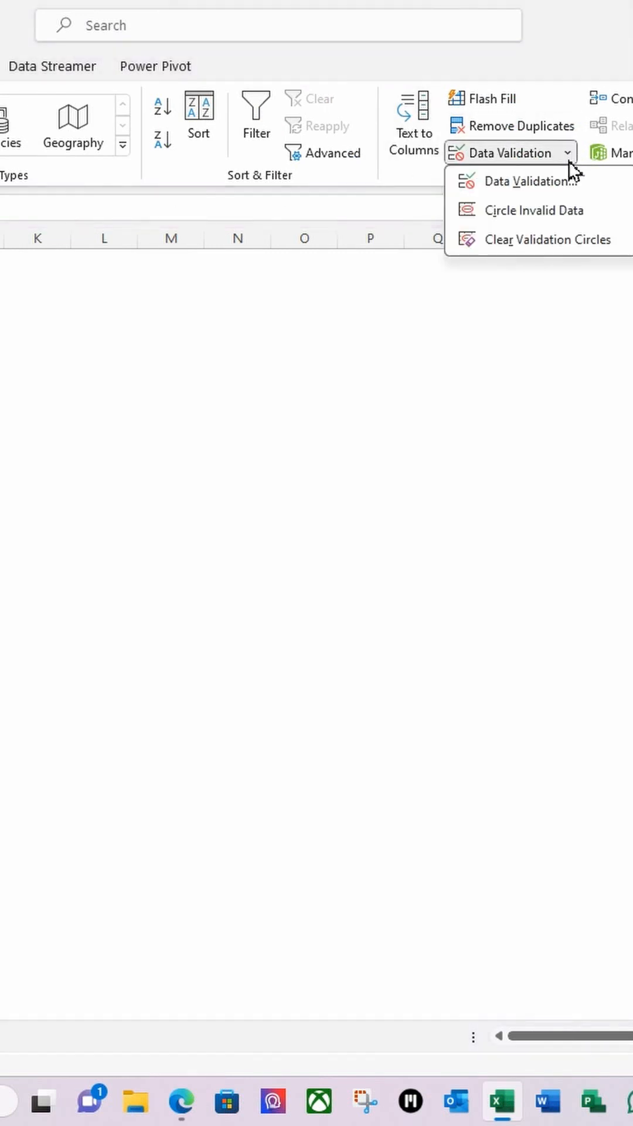
left_click(528, 181)
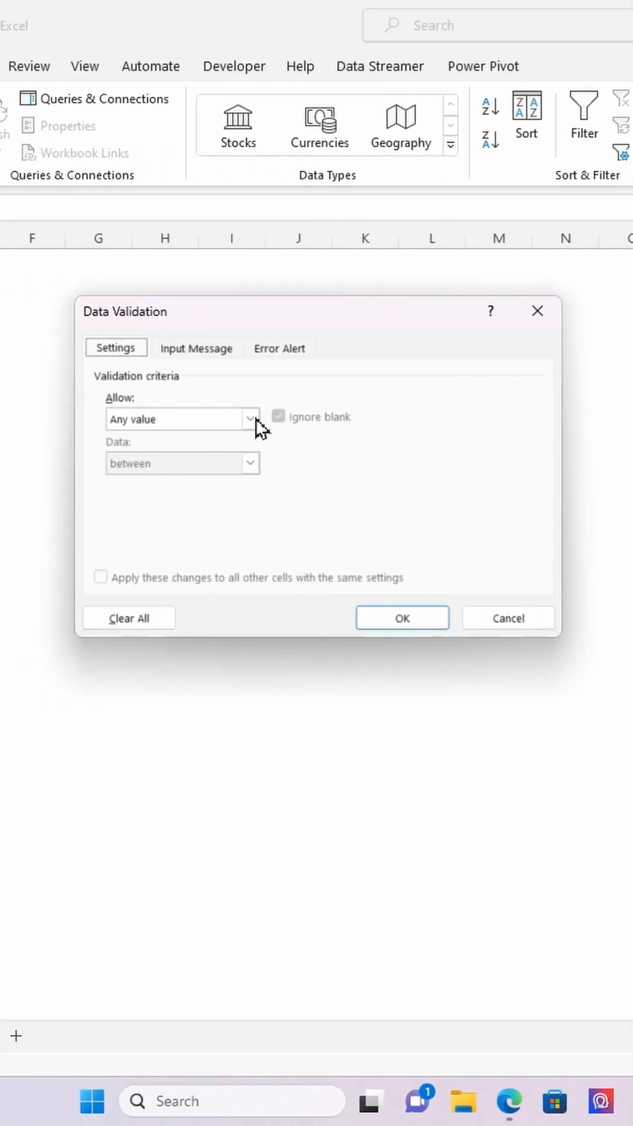
left_click(250, 419)
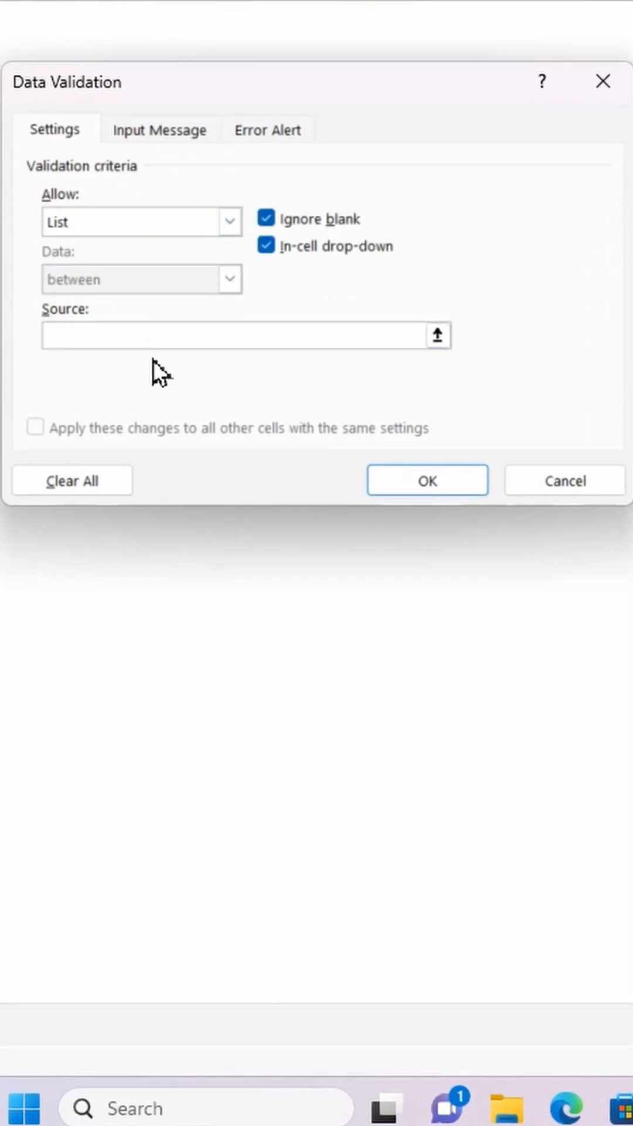
type("Red")
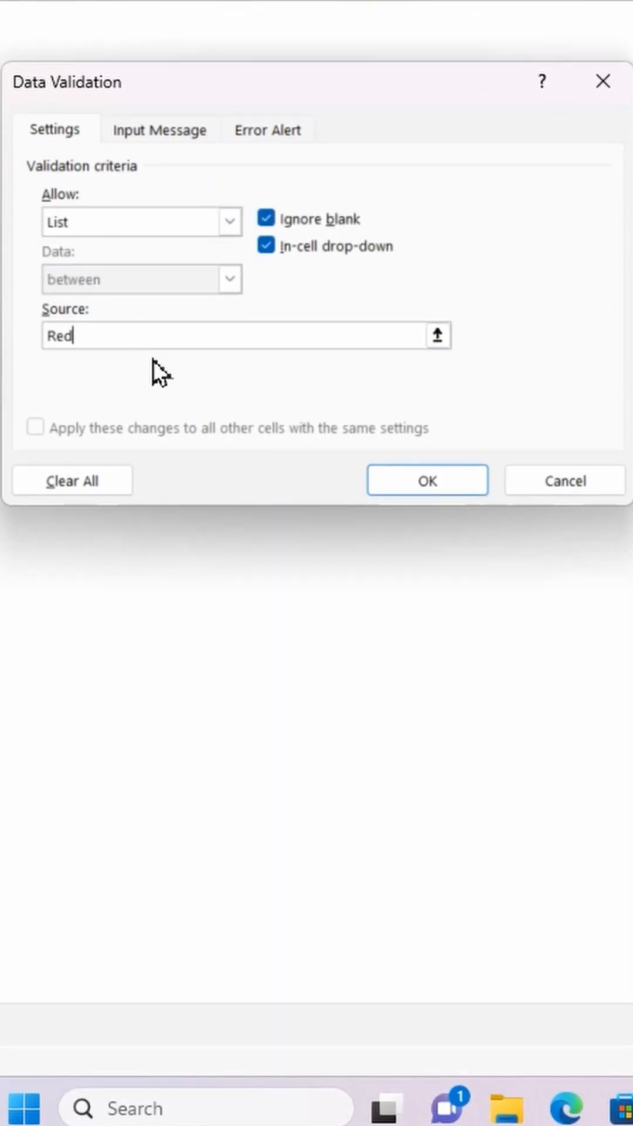
type(",Am")
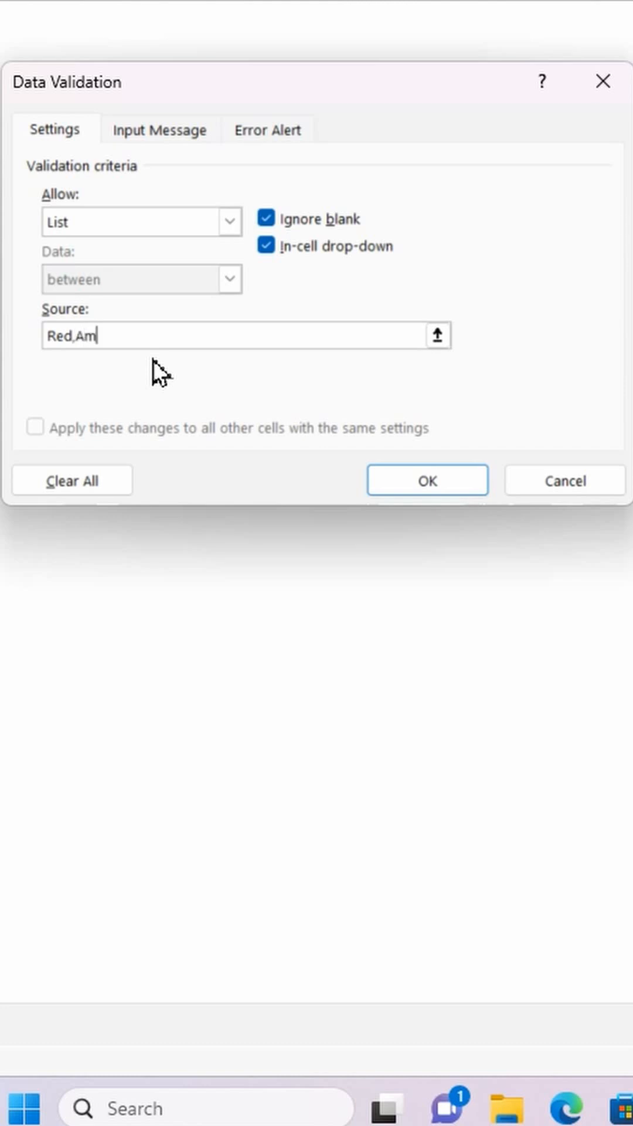
type("ber,")
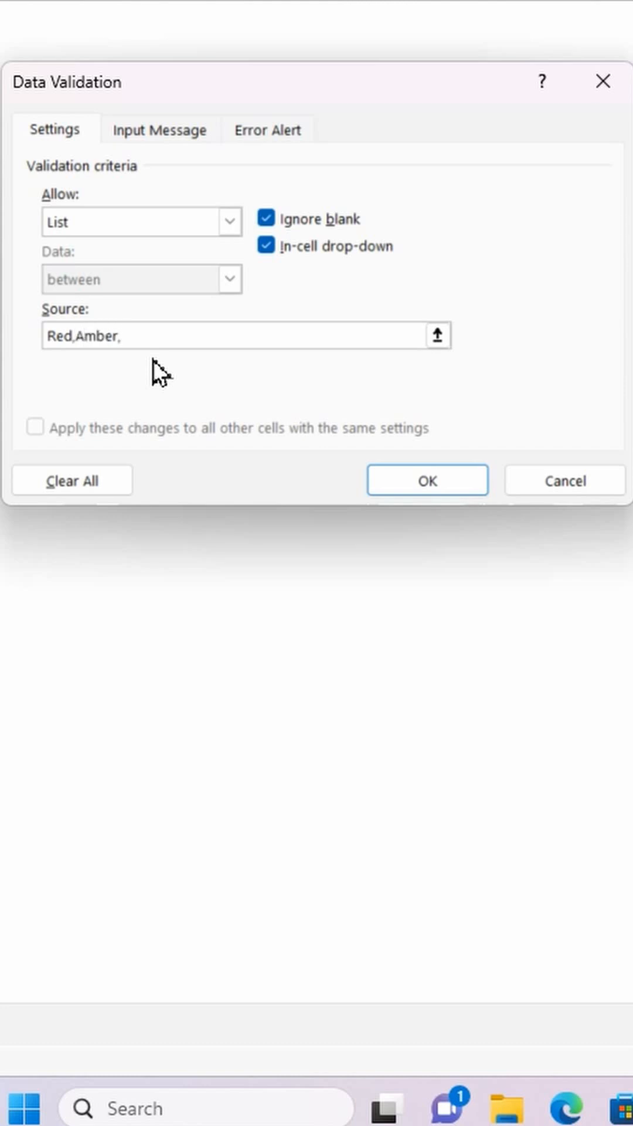
type("Gree")
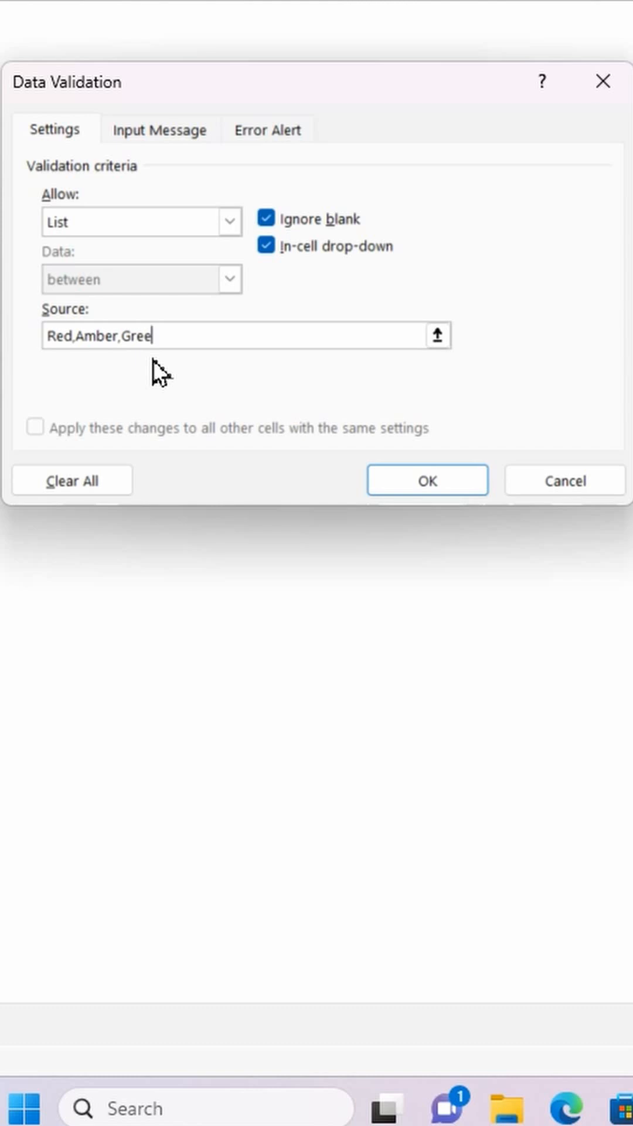
left_click(428, 480)
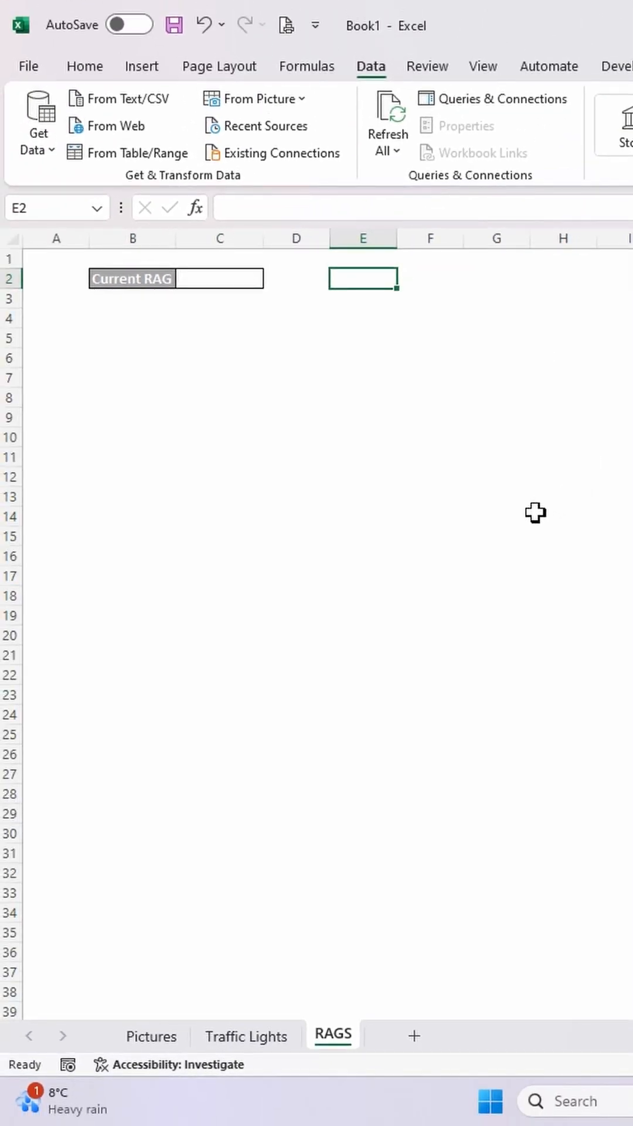
mouse_move(370, 277)
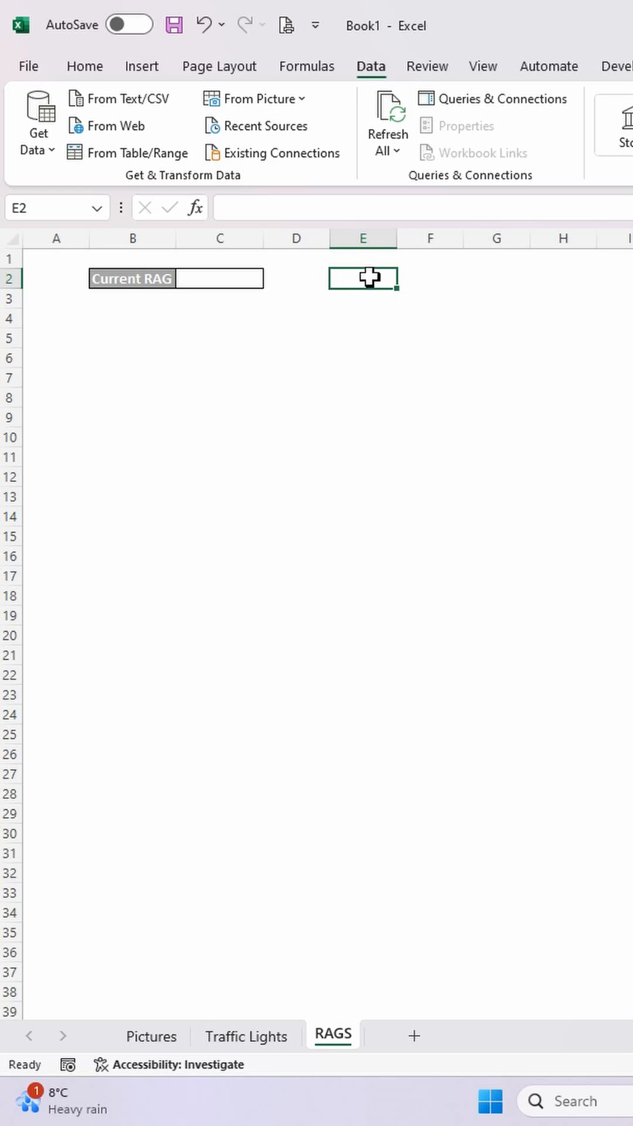
Step: Start a new defined name rRAG in Name Manager
left_click(306, 65)
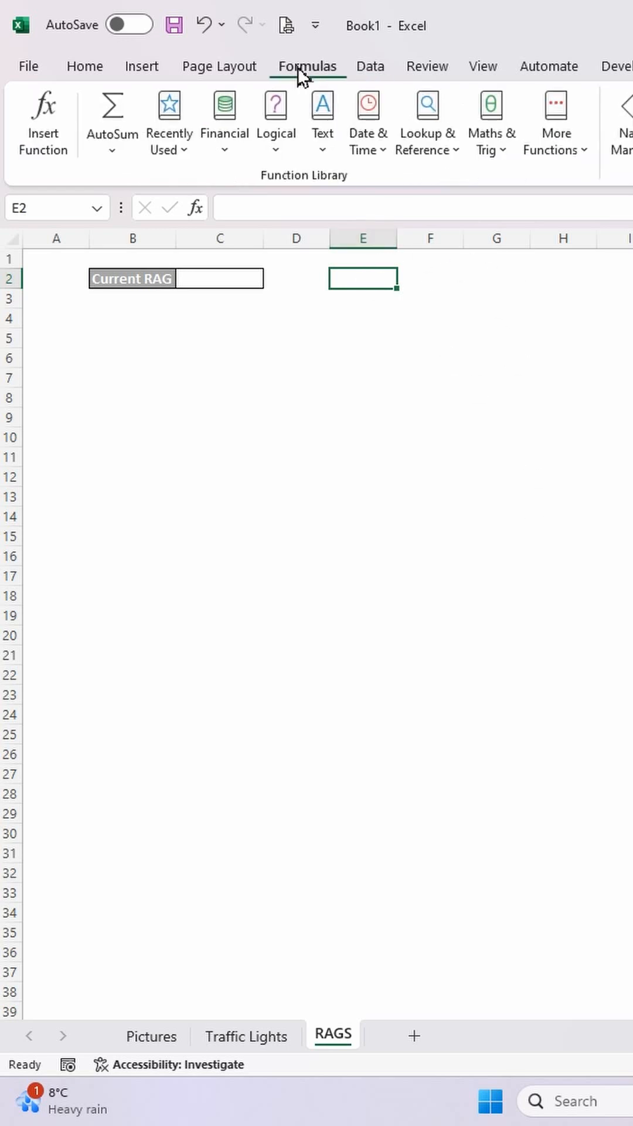
left_click(372, 122)
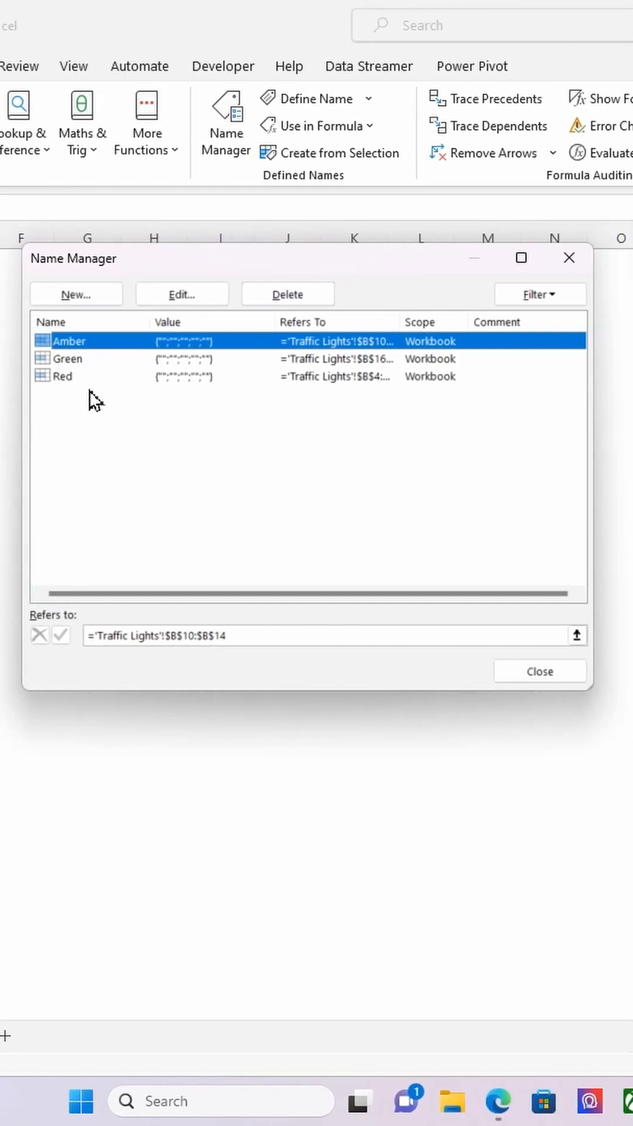
left_click(74, 294)
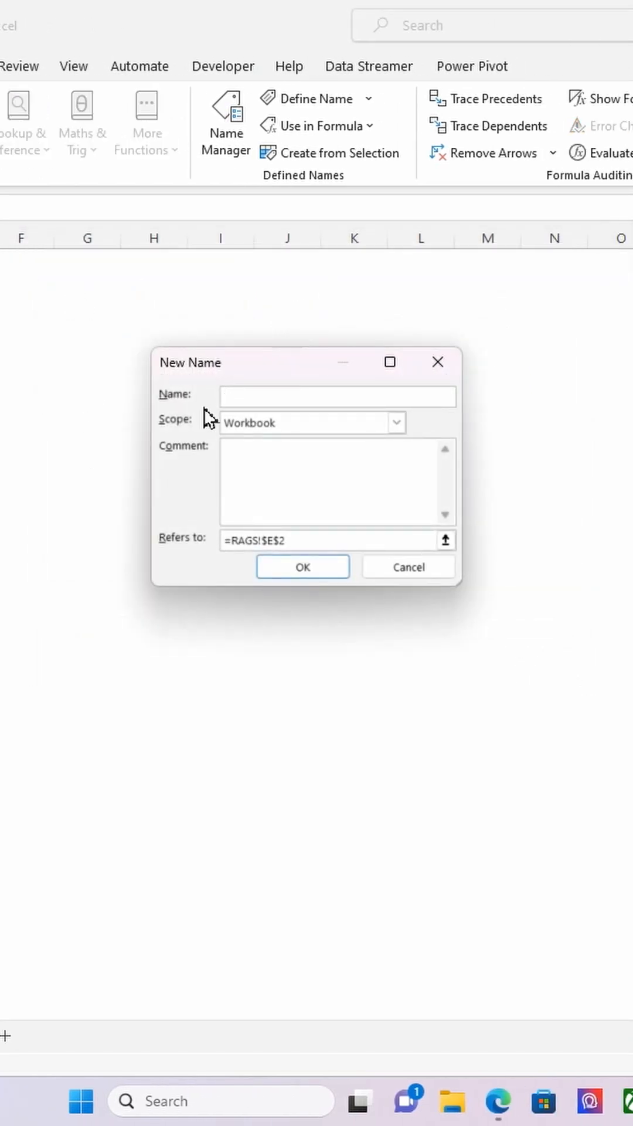
type("r")
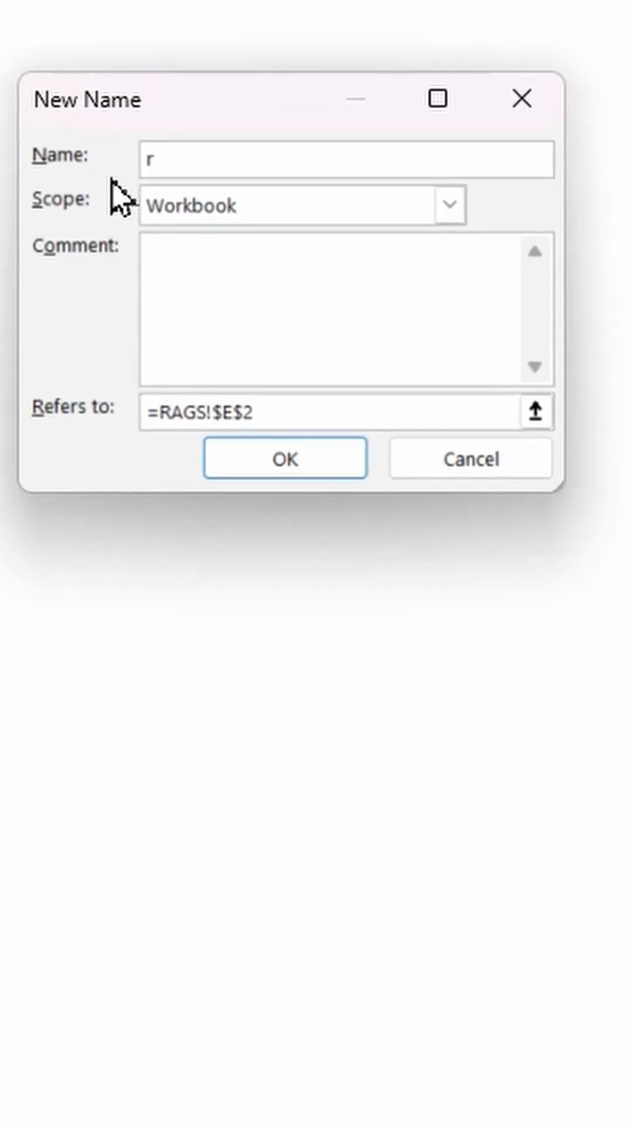
type("RAG")
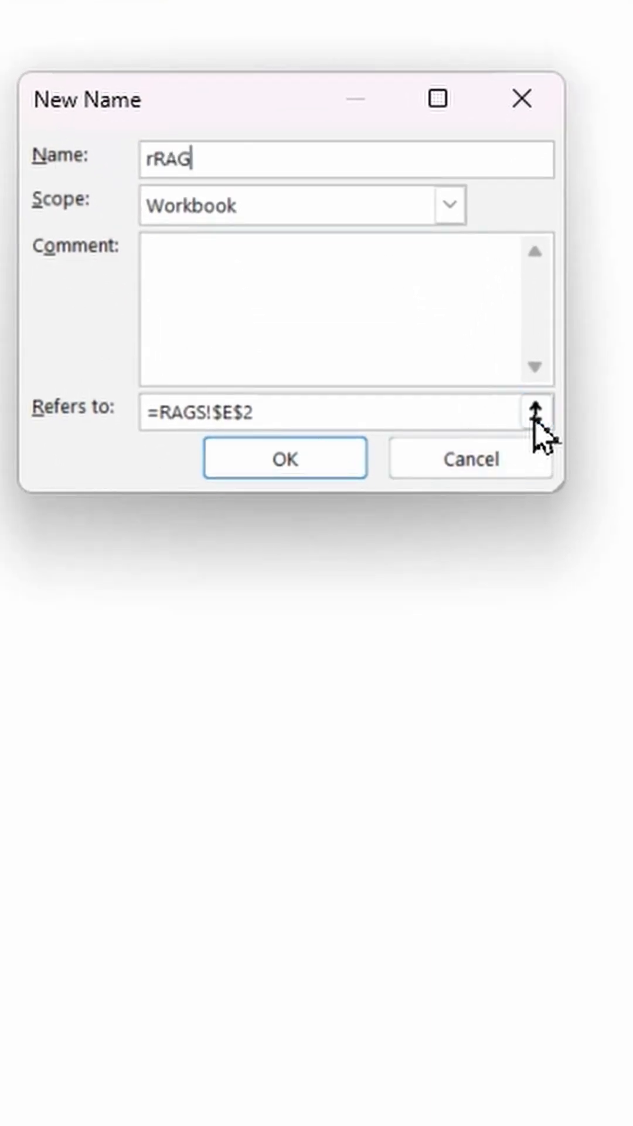
Step: Make rRAG refer to =INDIRECT(RAGS!$C$2), confirm it and close Name Manager
left_click(537, 411)
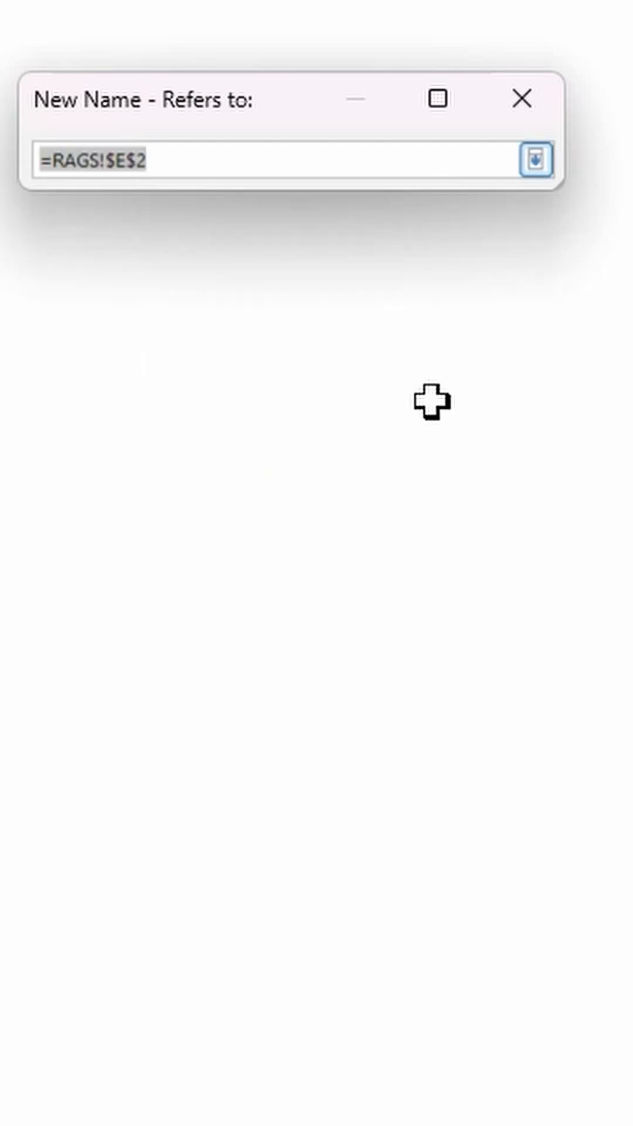
type("=ind")
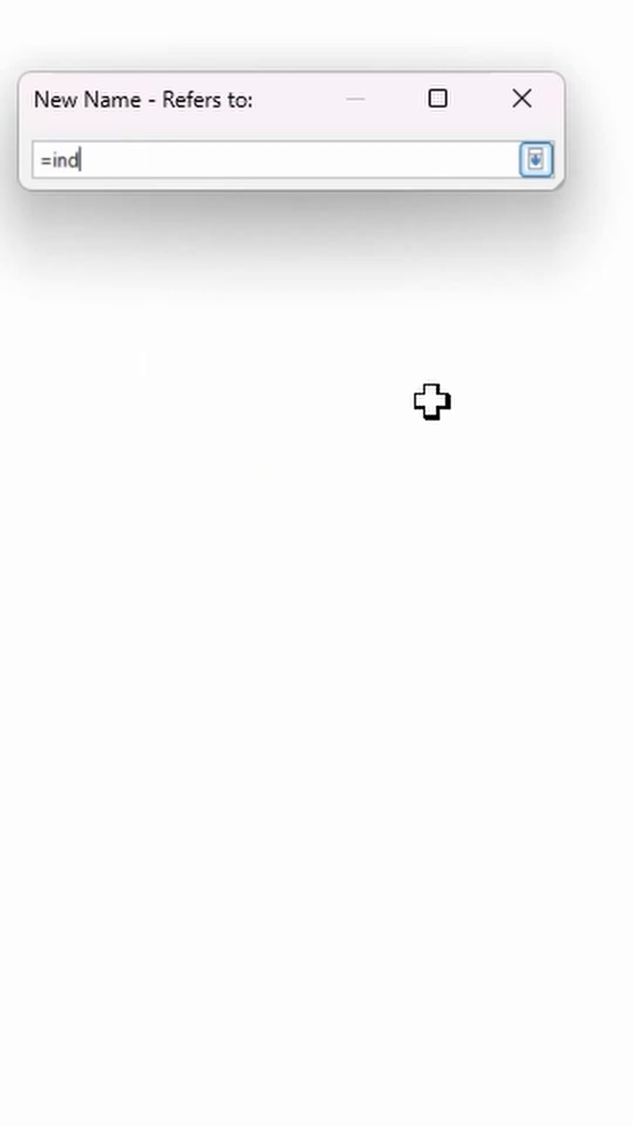
type("irect")
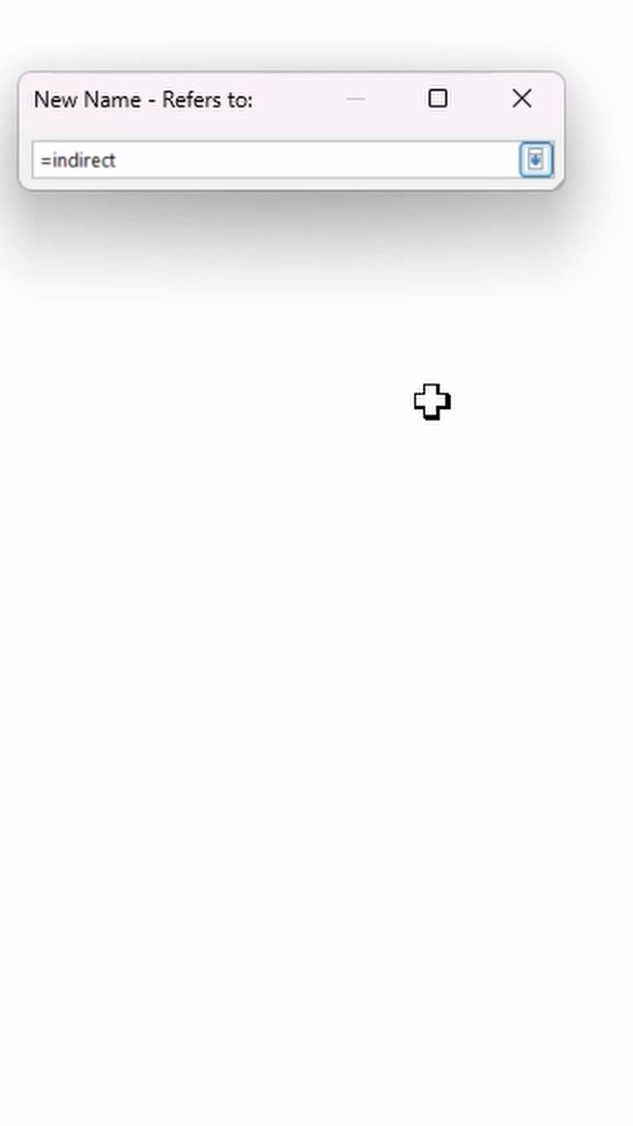
type("(")
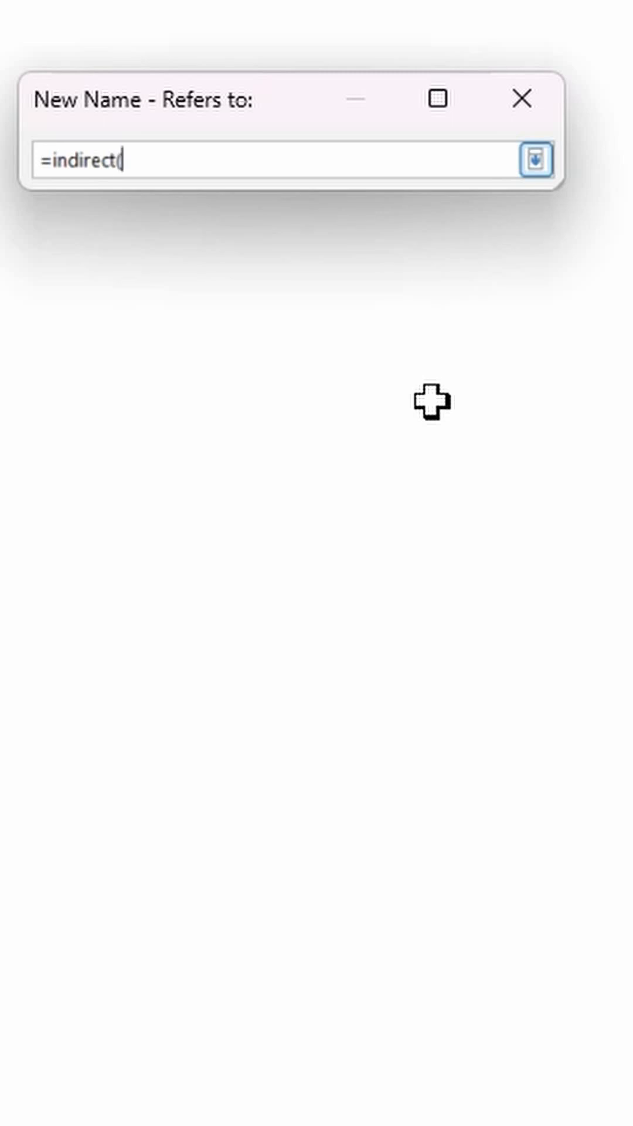
mouse_move(48, 309)
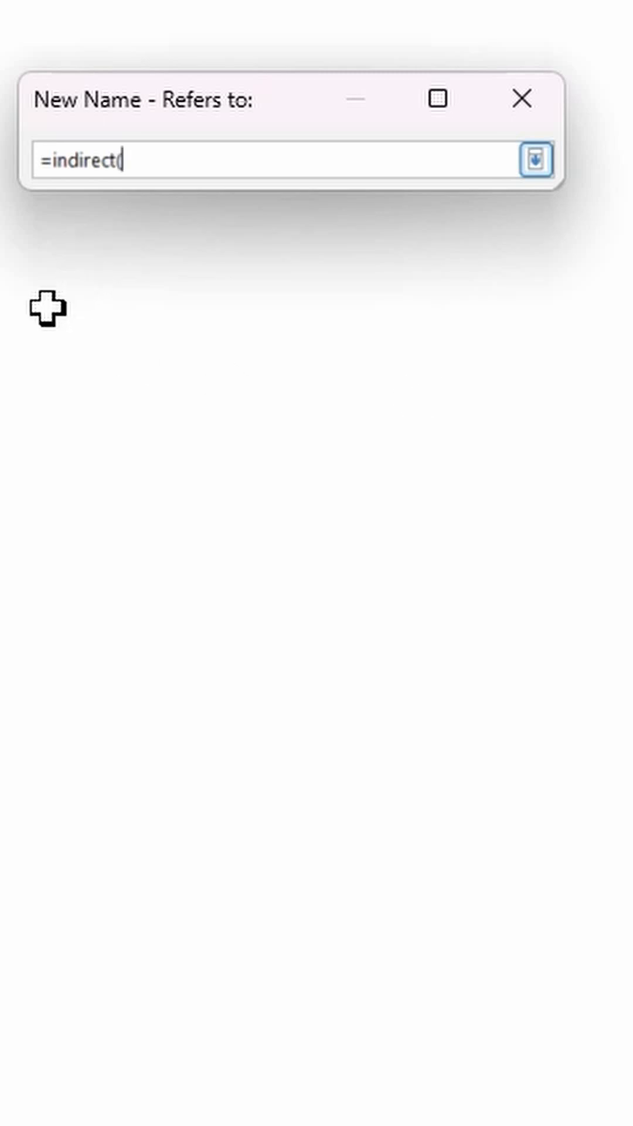
type("RAGS!$C$2")
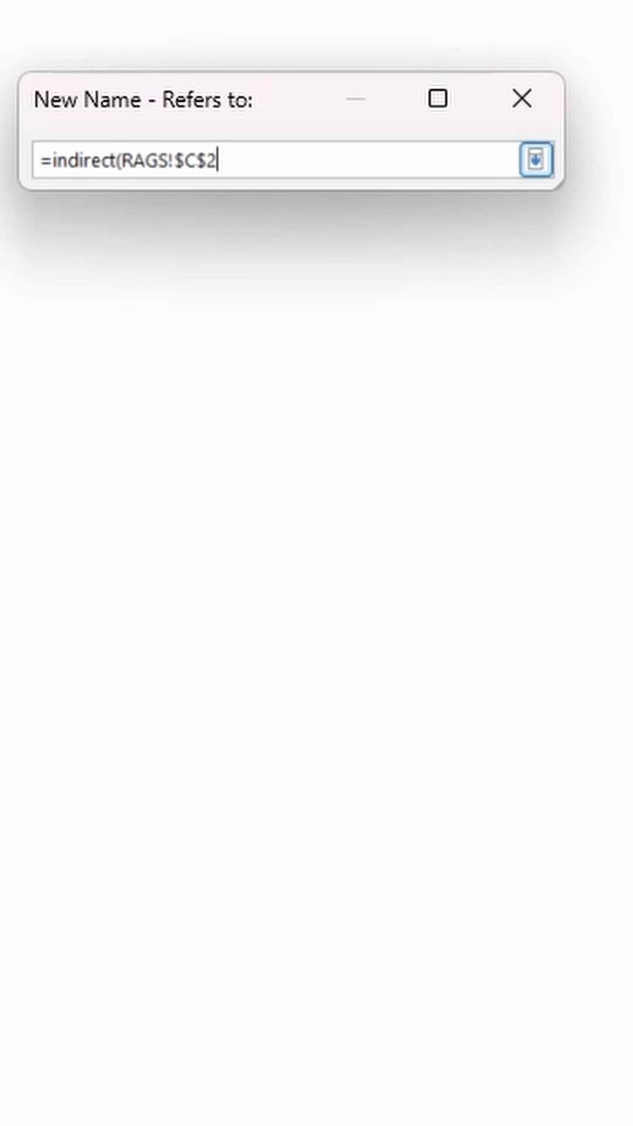
type(")")
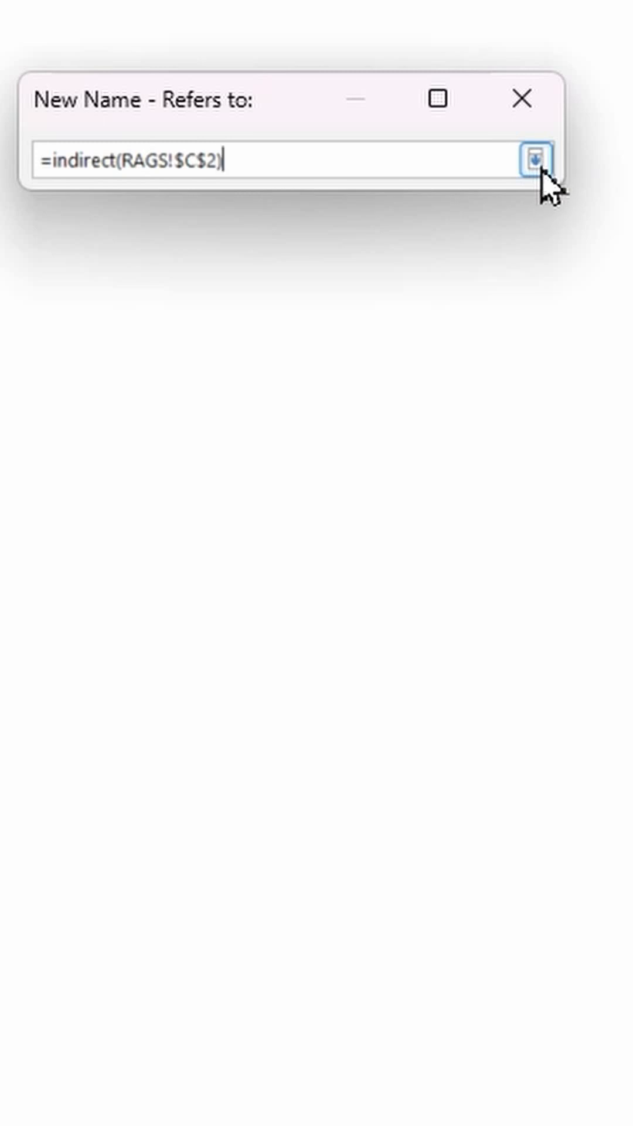
left_click(534, 158)
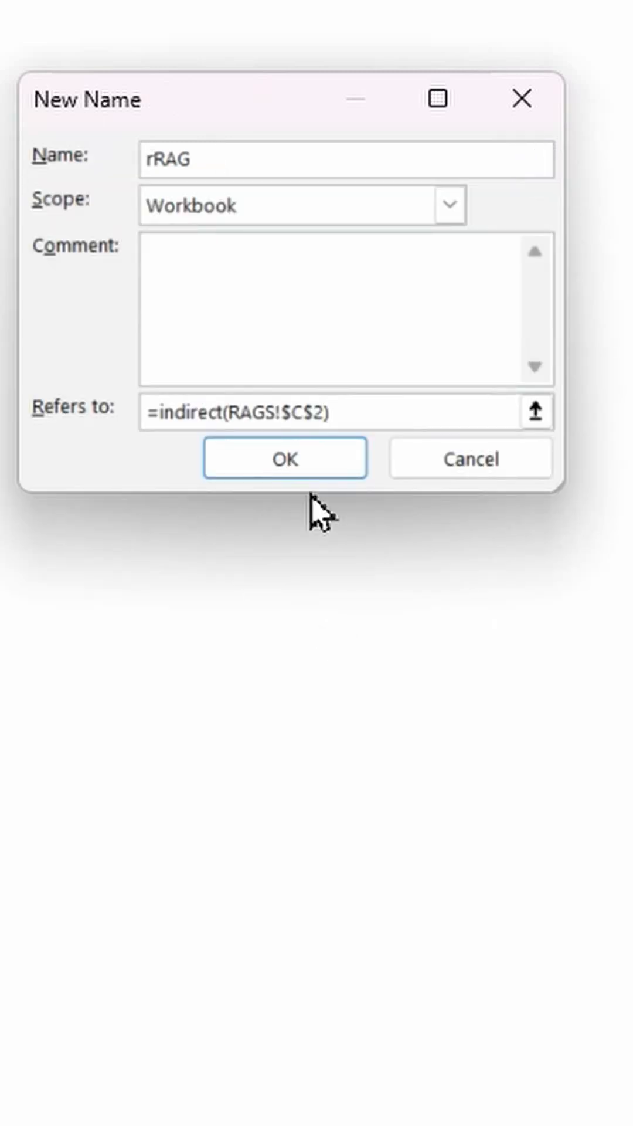
left_click(285, 458)
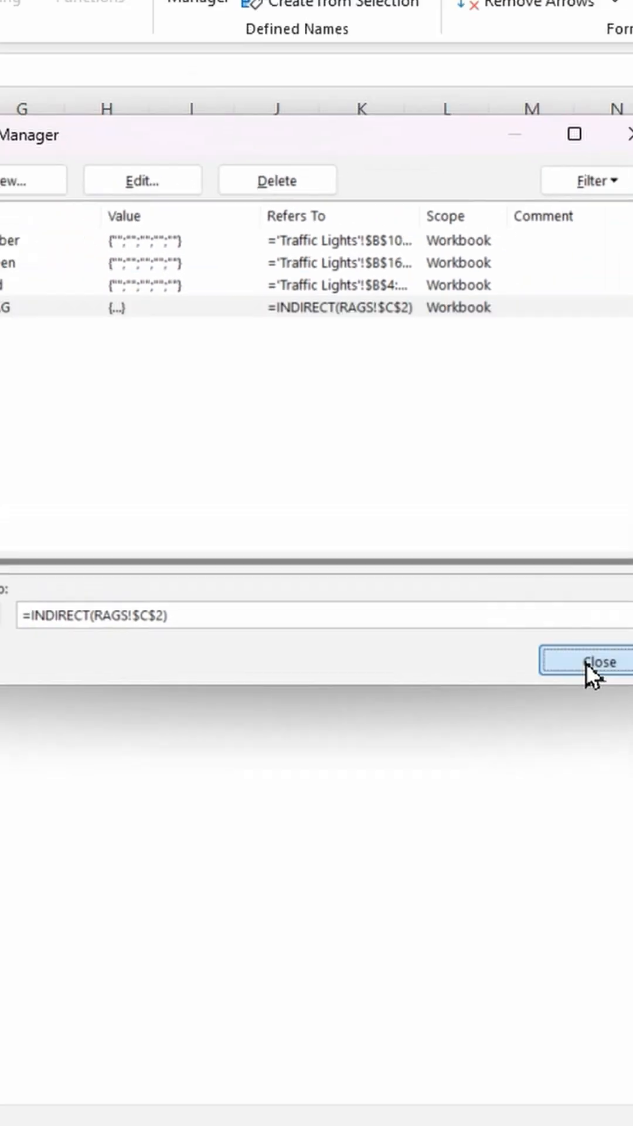
left_click(598, 662)
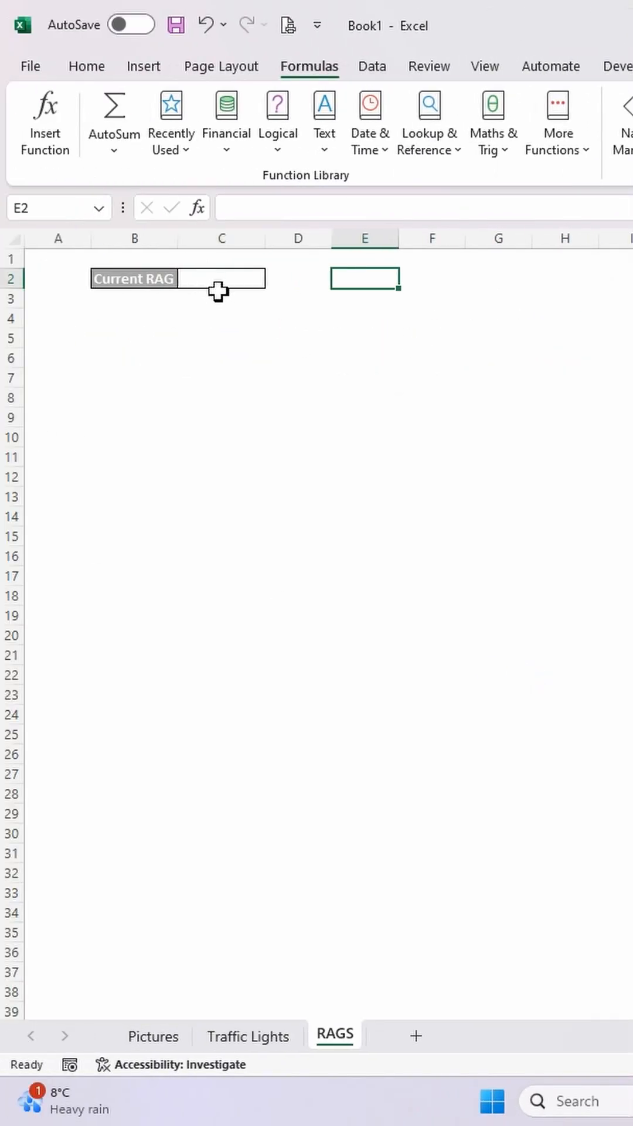
Step: Set C2 to Red and switch to the Traffic Lights sheet
left_click(274, 278)
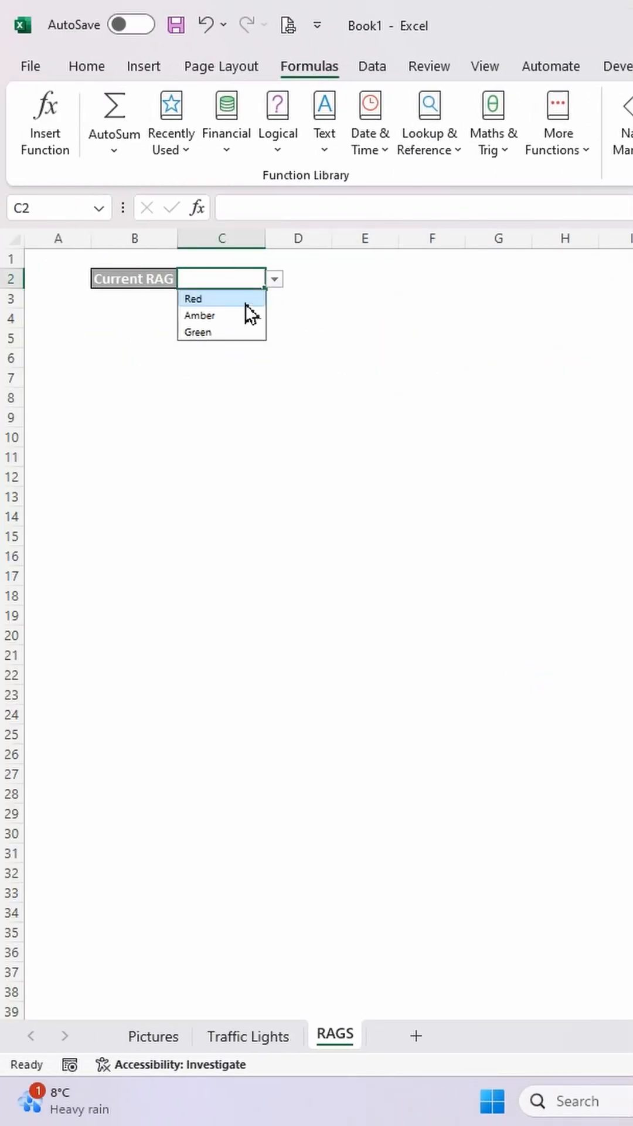
left_click(192, 298)
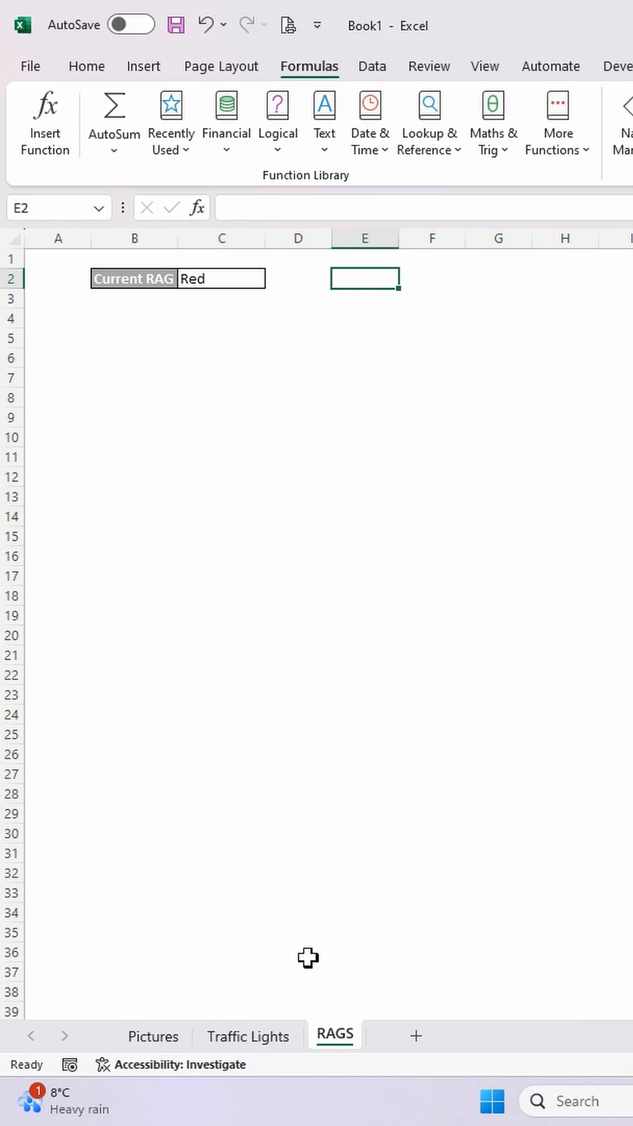
left_click(247, 1036)
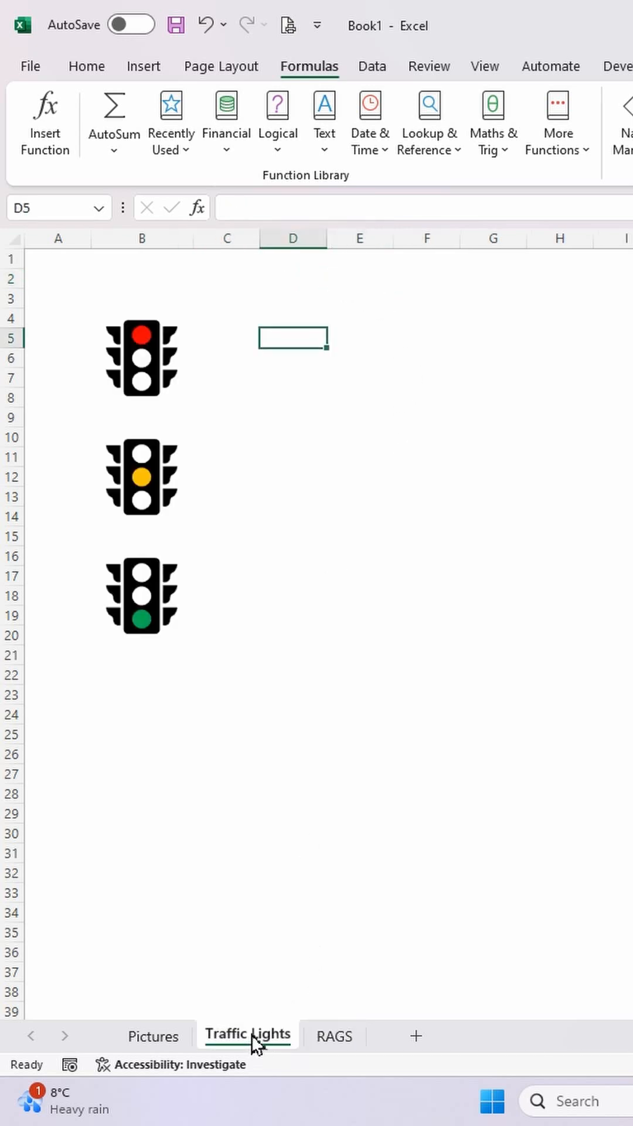
mouse_move(140, 374)
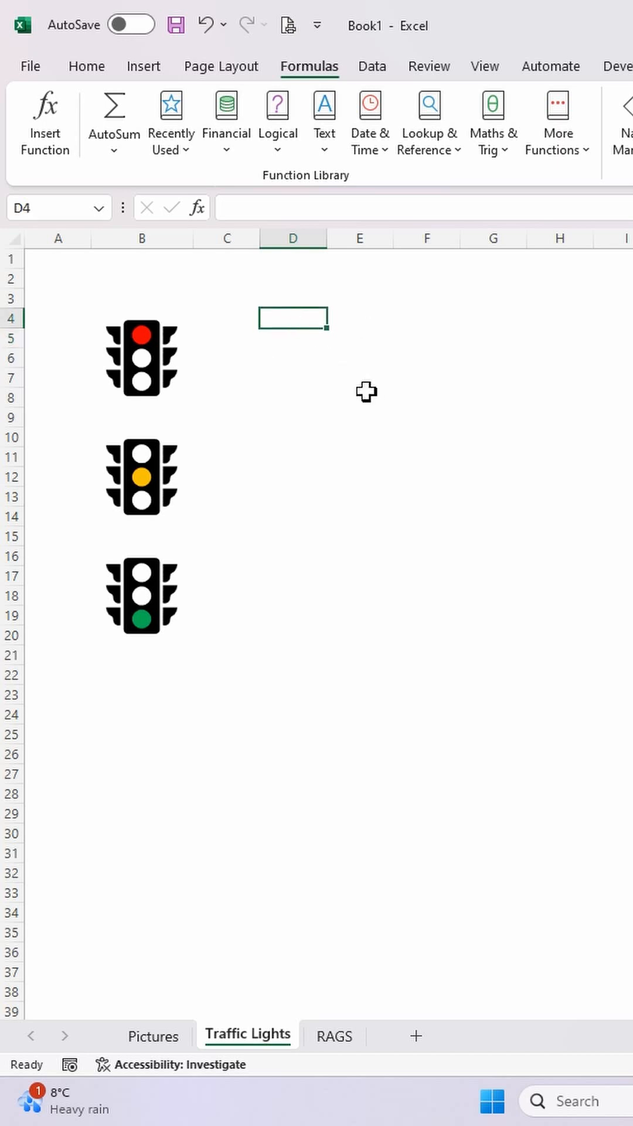
Step: Copy the red traffic light cells B4:B8 and return to the RAGS sheet
left_click(141, 317)
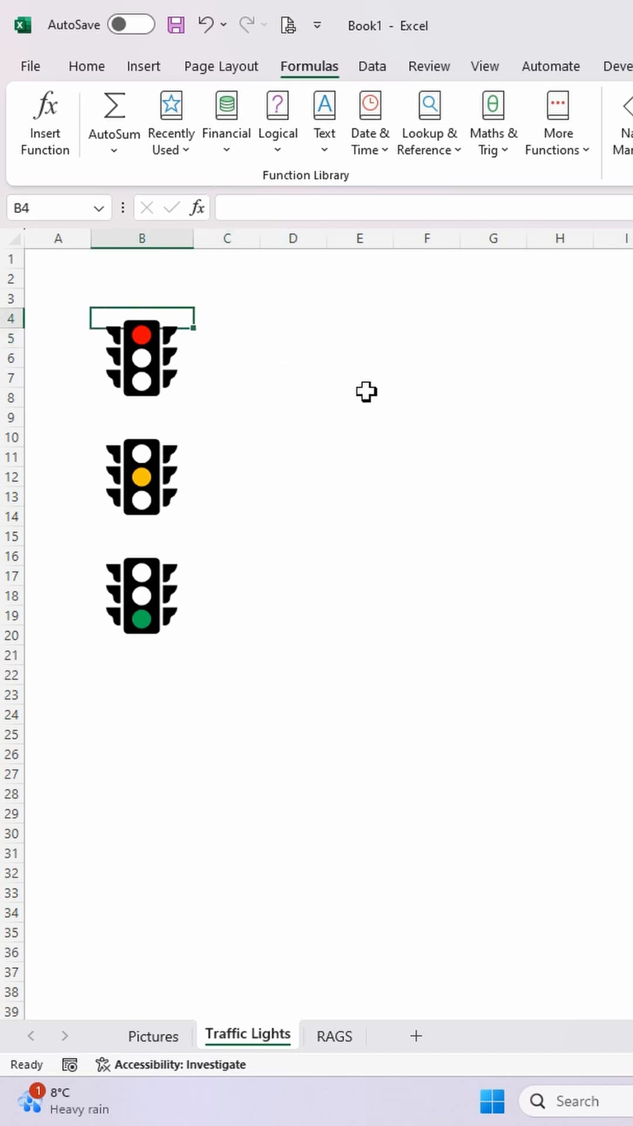
left_click(141, 359)
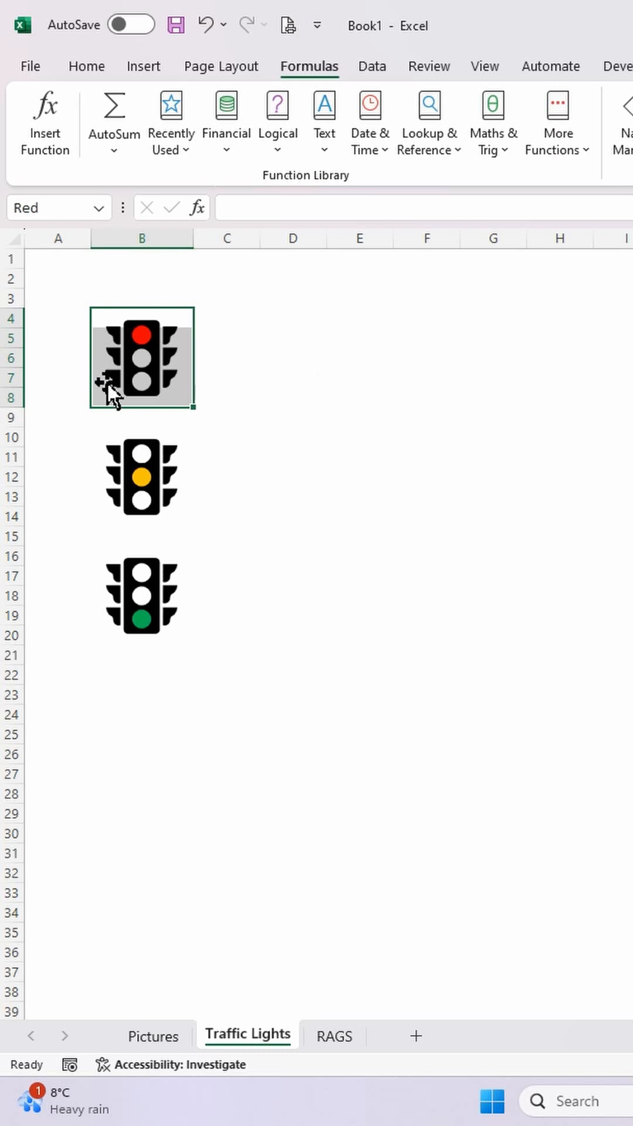
key("ctrl+c")
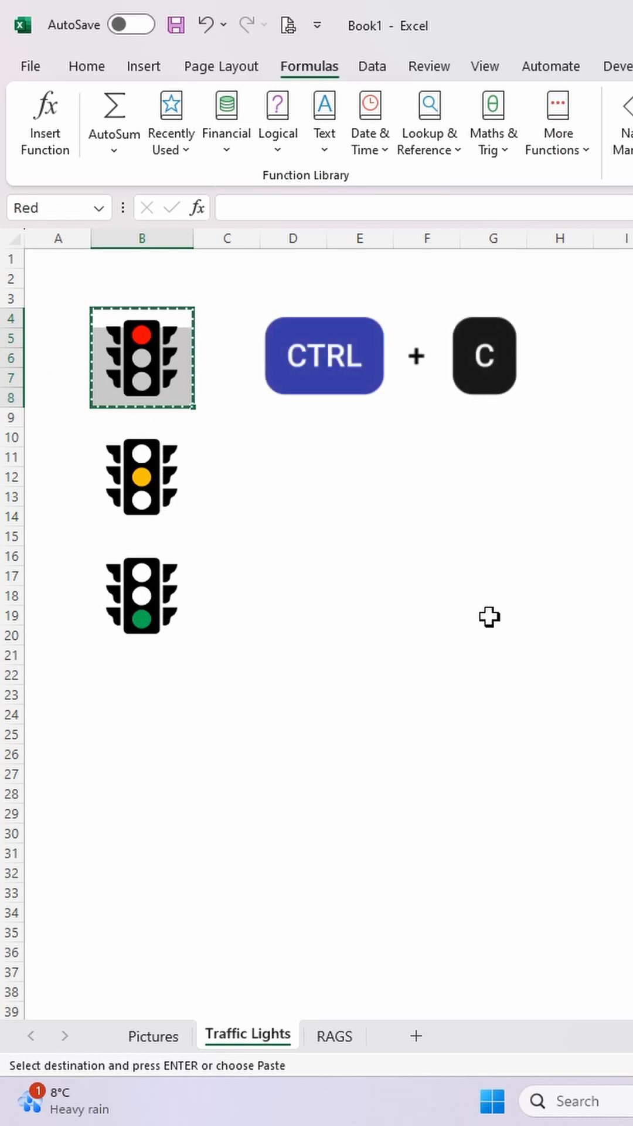
left_click(335, 1034)
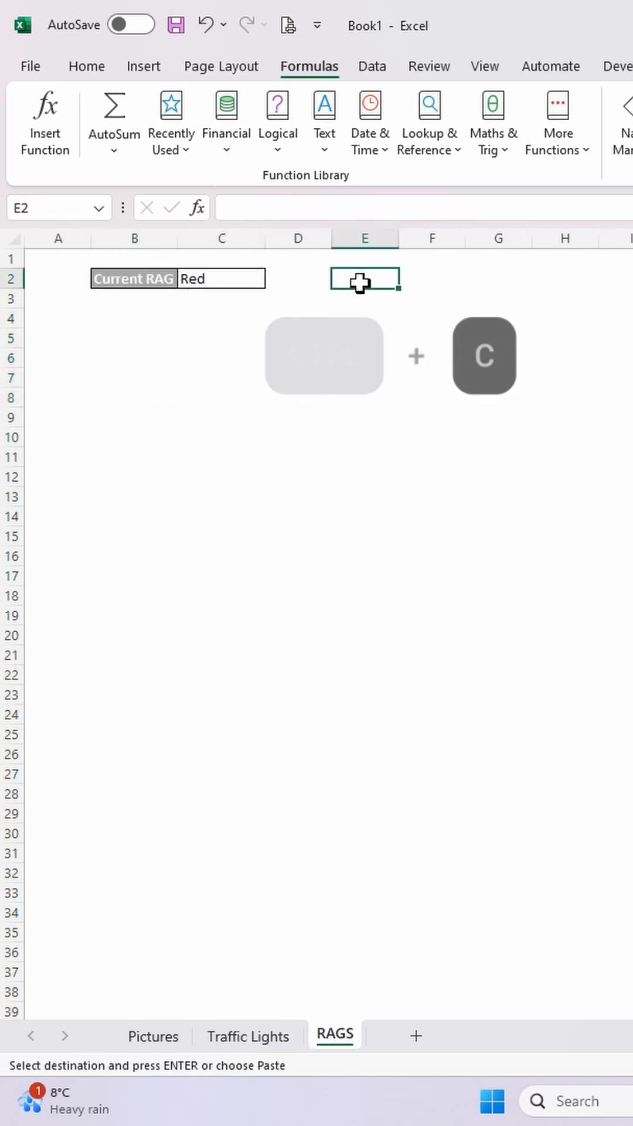
Step: Paste the copied red light cells at E2 as a Linked Picture
right_click(365, 278)
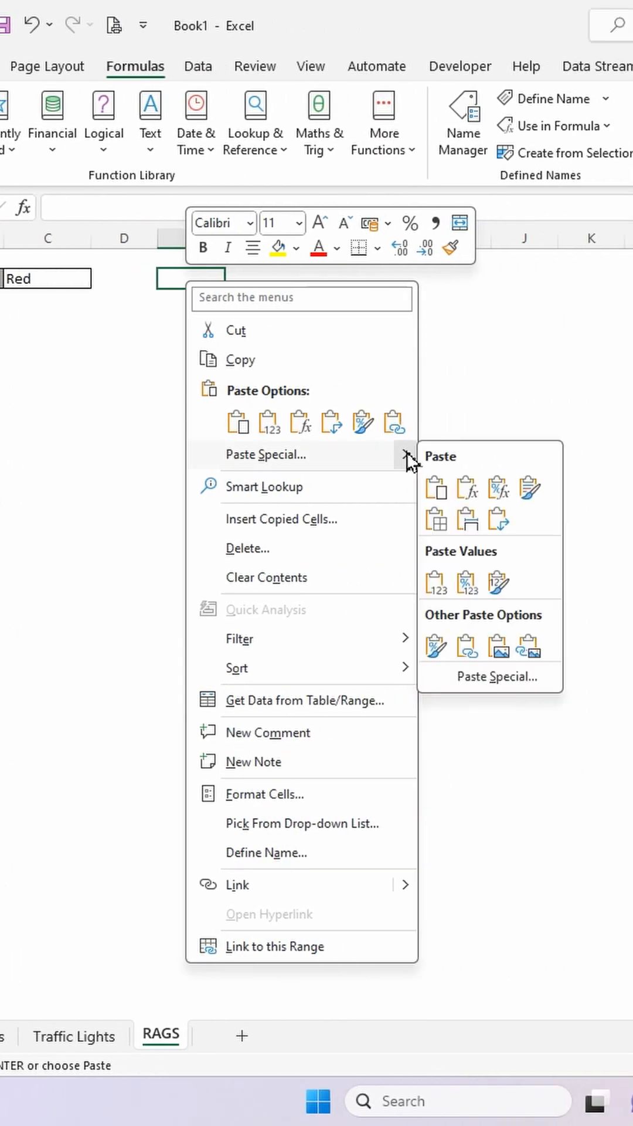
left_click(528, 645)
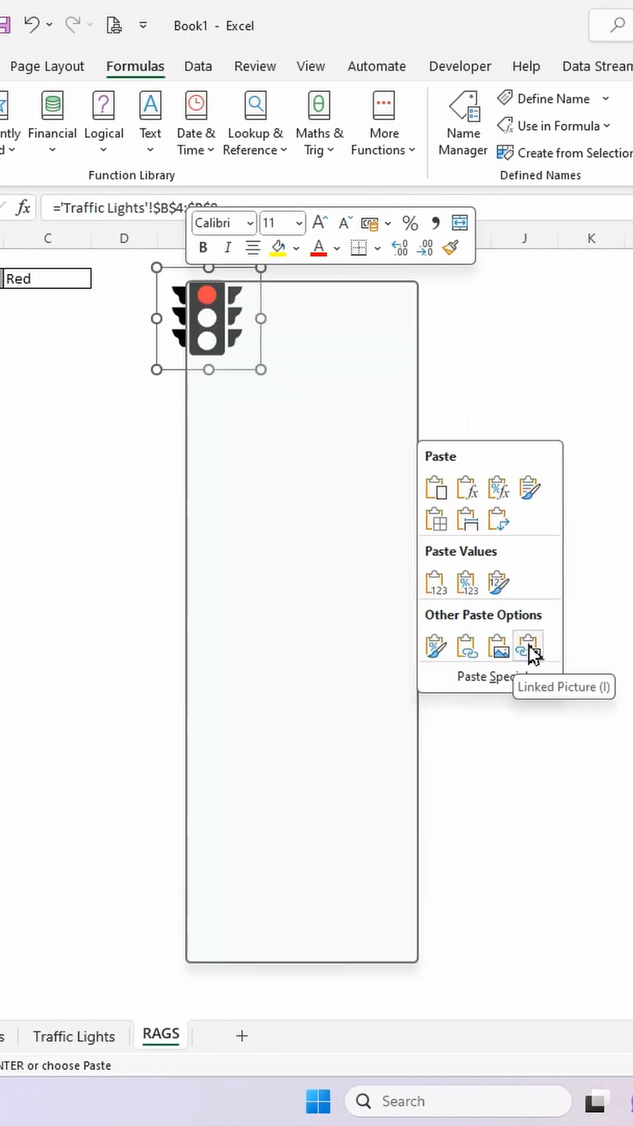
left_click(528, 644)
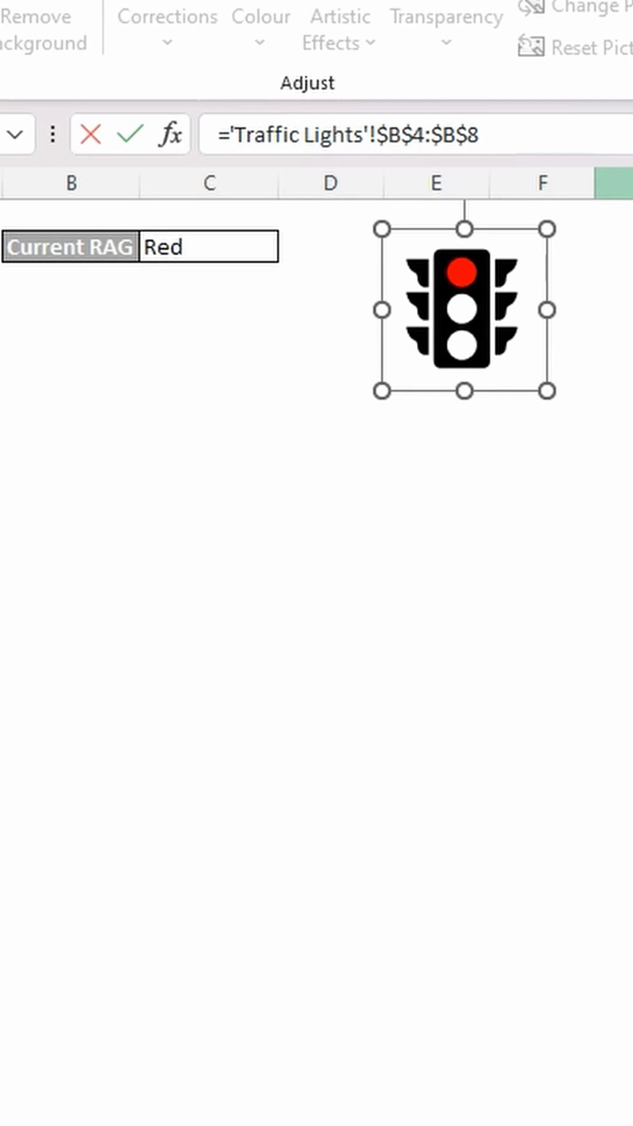
Step: Change the linked traffic-light picture's formula from the Traffic Lights range to =rRAG
type("'T")
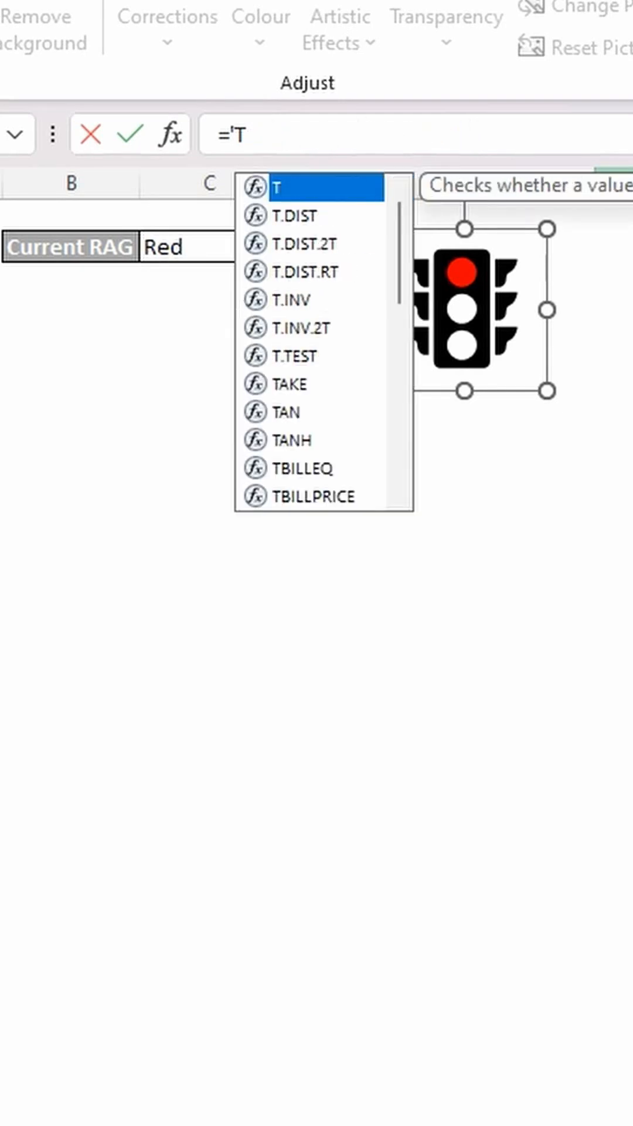
type("r")
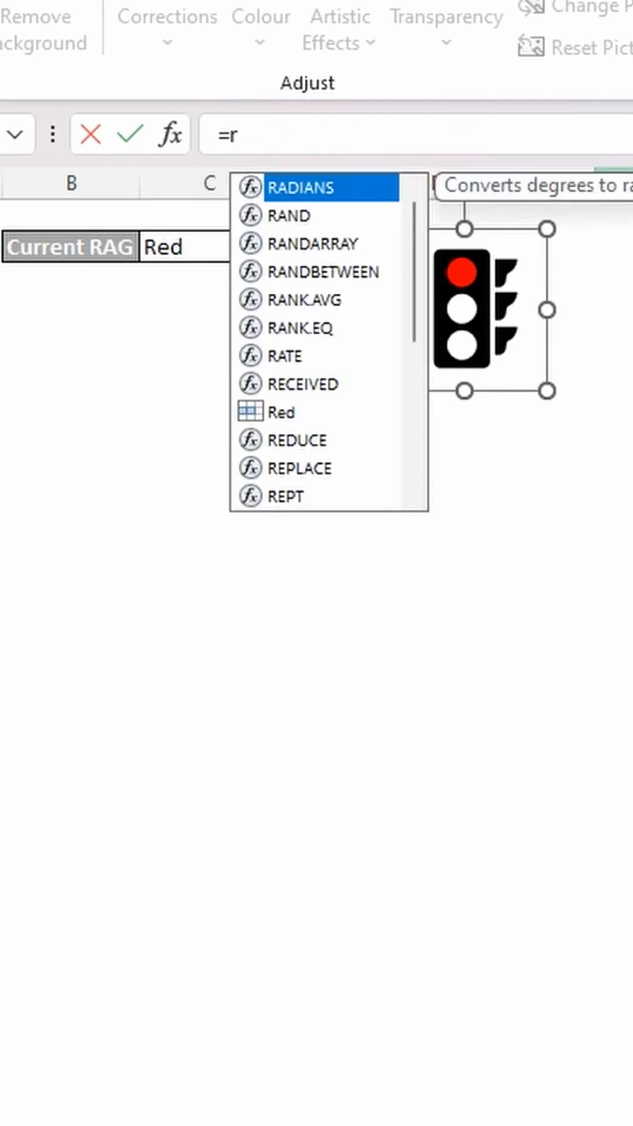
type("RAG")
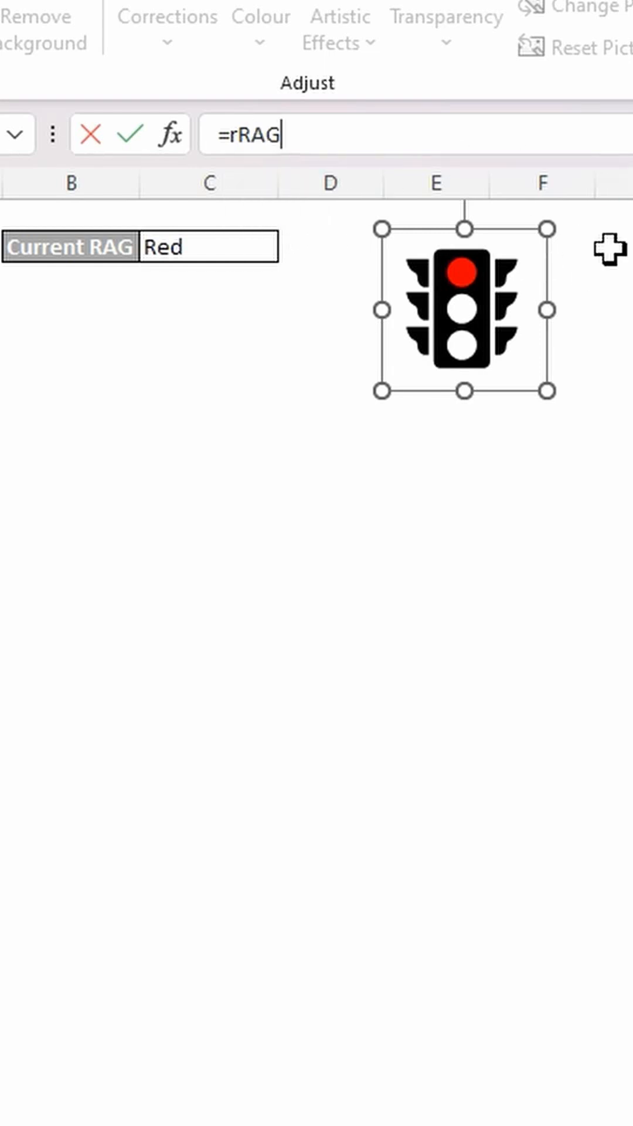
key("Escape")
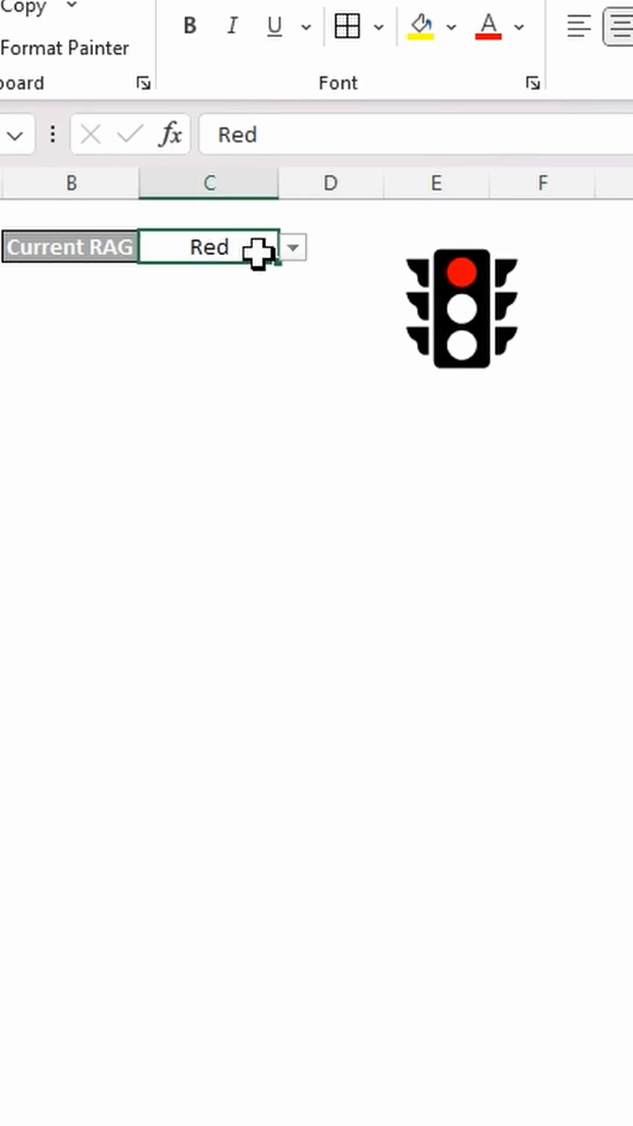
Step: Pick Green from C2's status dropdown to light the green lamp
left_click(291, 247)
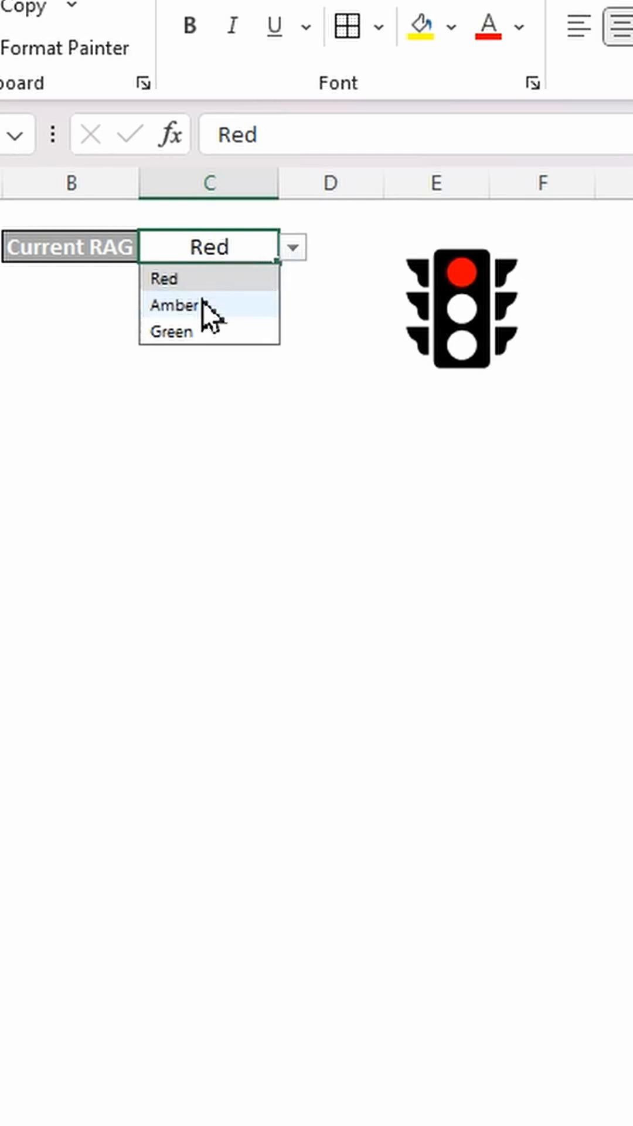
left_click(173, 305)
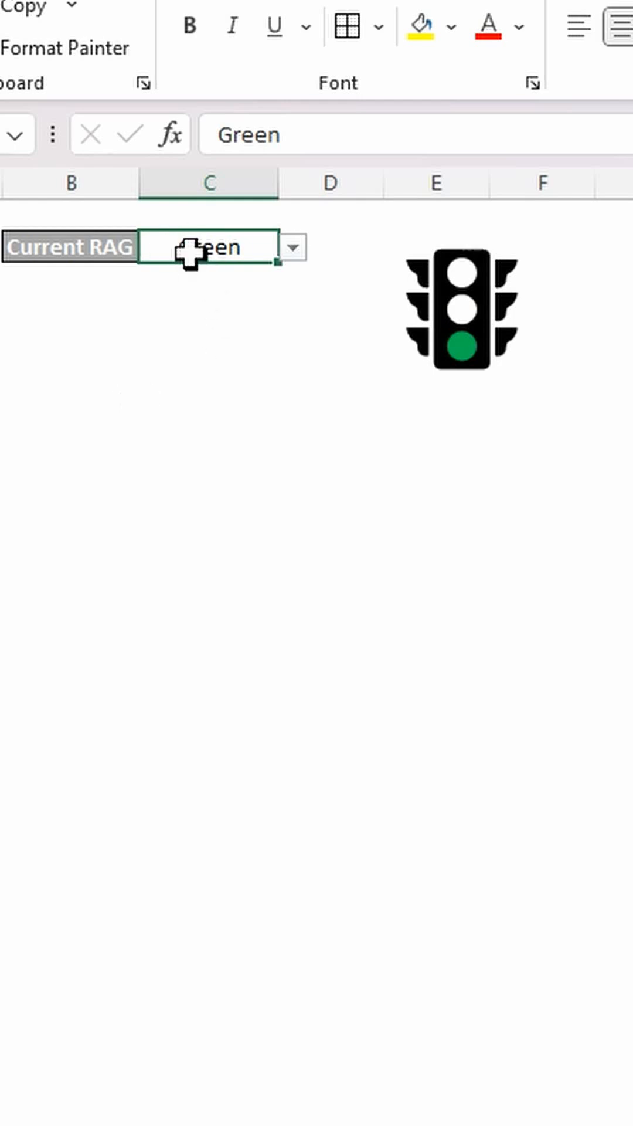
mouse_move(237, 485)
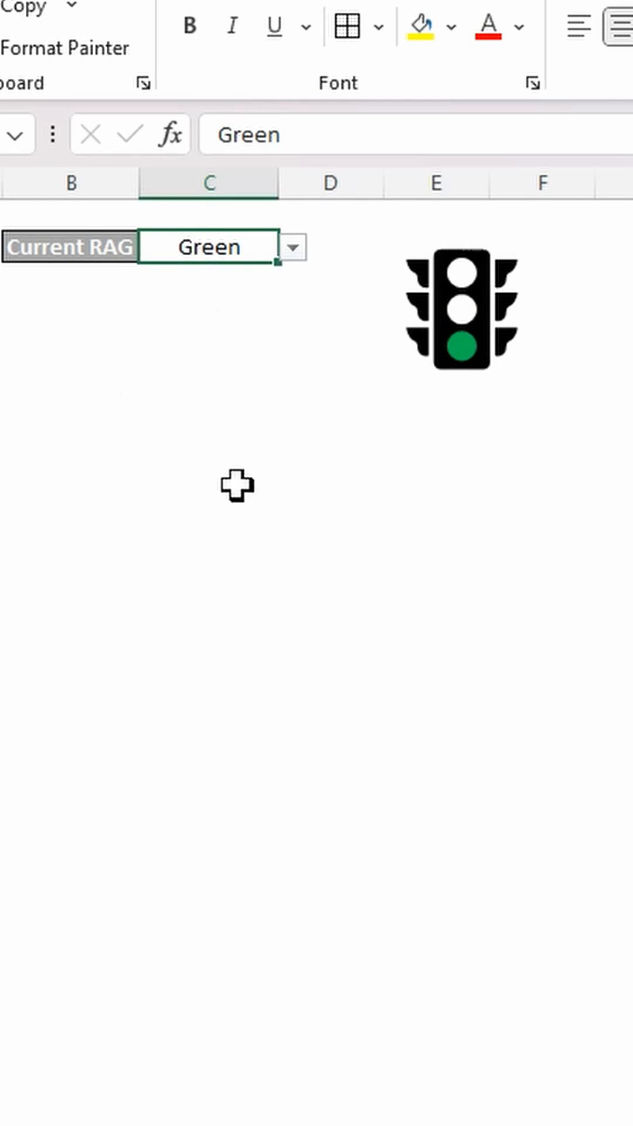